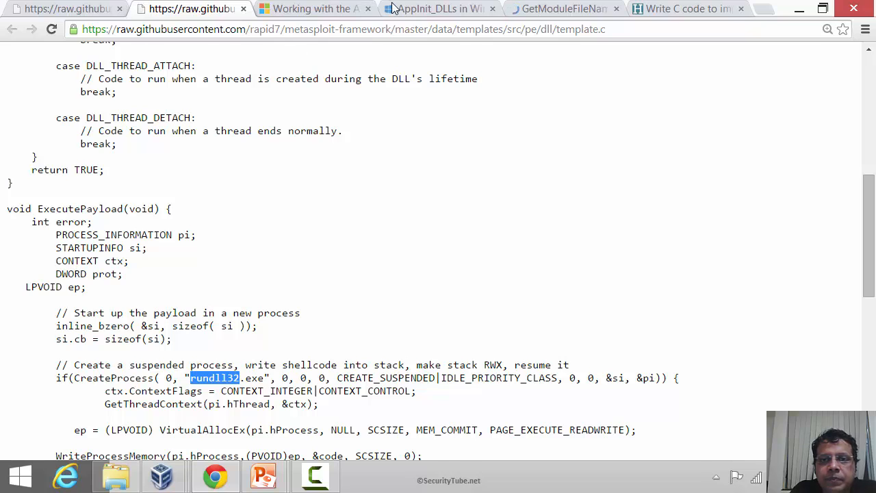
# Step: Read the GetModuleFileName reference, highlighting the hModule parameter description
pyautogui.click(561, 8)
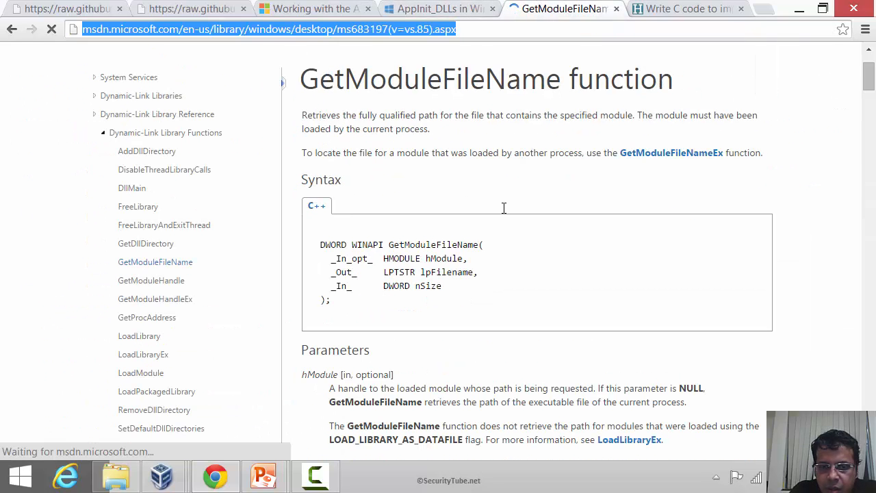
pyautogui.scroll(-3)
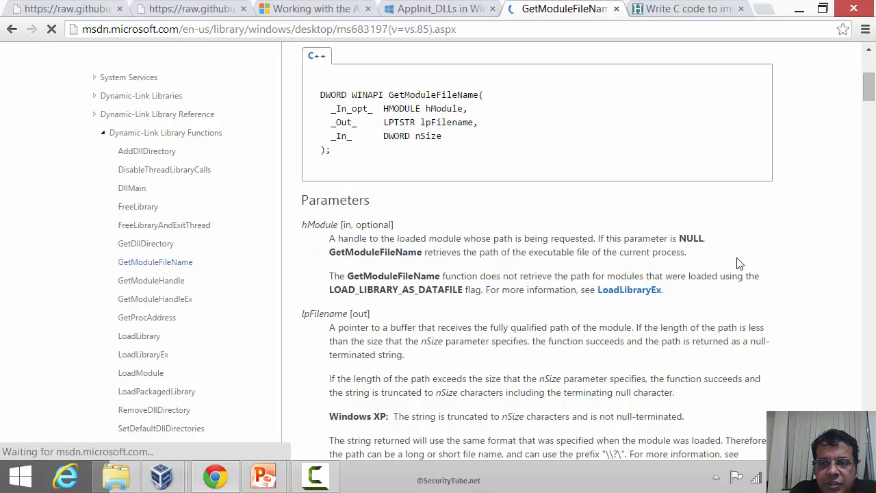
pyautogui.moveTo(446, 276)
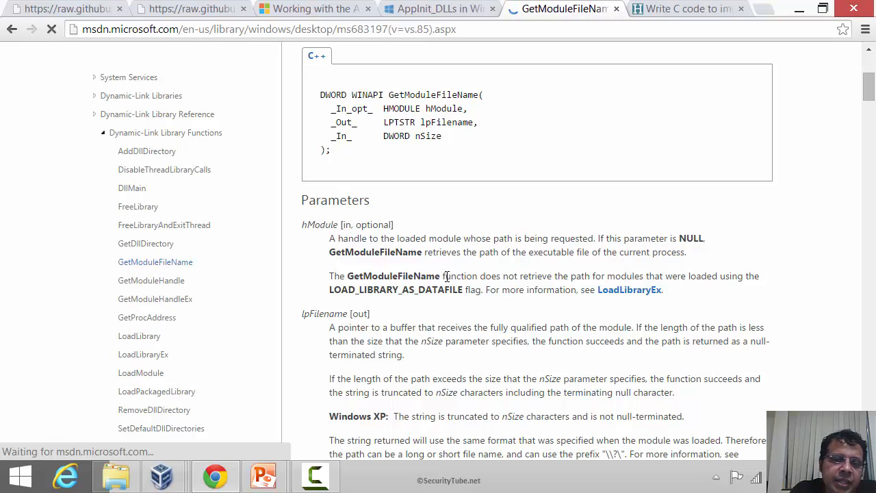
pyautogui.moveTo(329, 238); pyautogui.dragTo(685, 252)
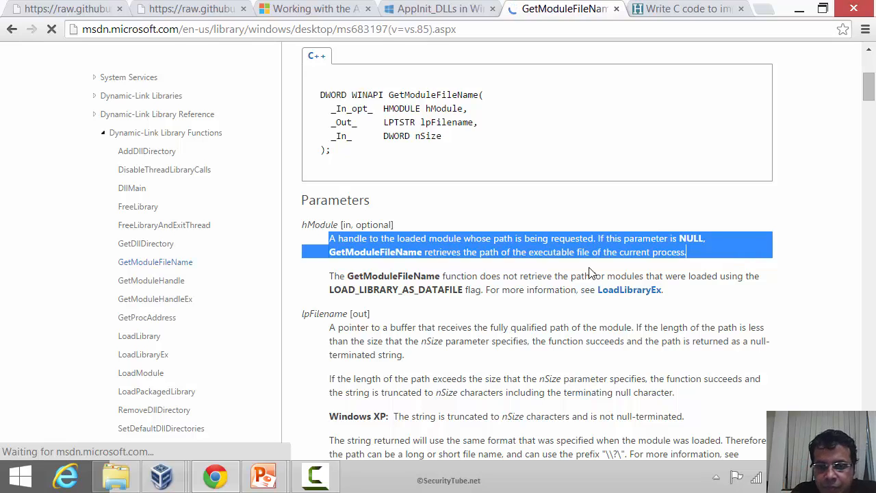
pyautogui.scroll(-3)
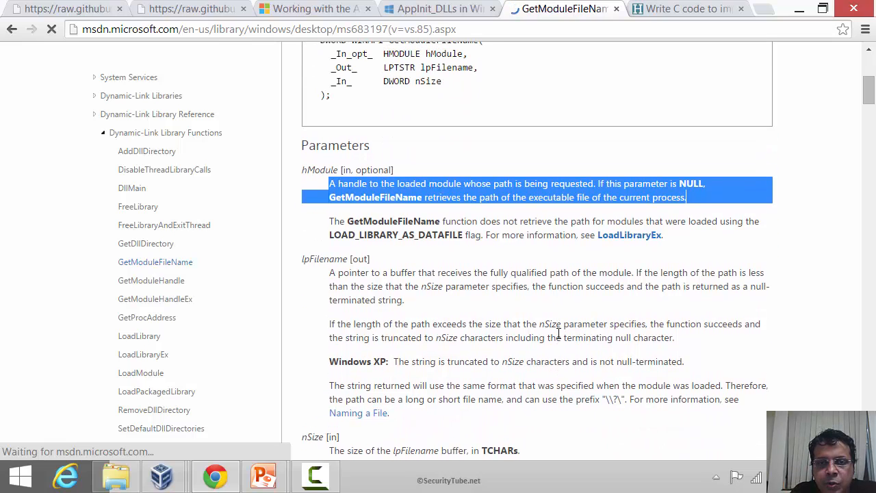
pyautogui.doubleClick(446, 67)
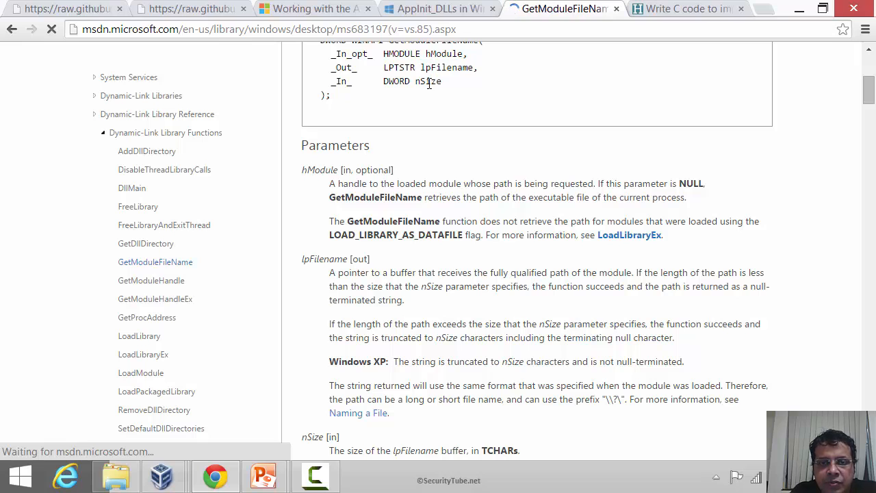
# Step: Scroll through the return value, remarks and requirements sections of GetModuleFileName
pyautogui.scroll(-3)
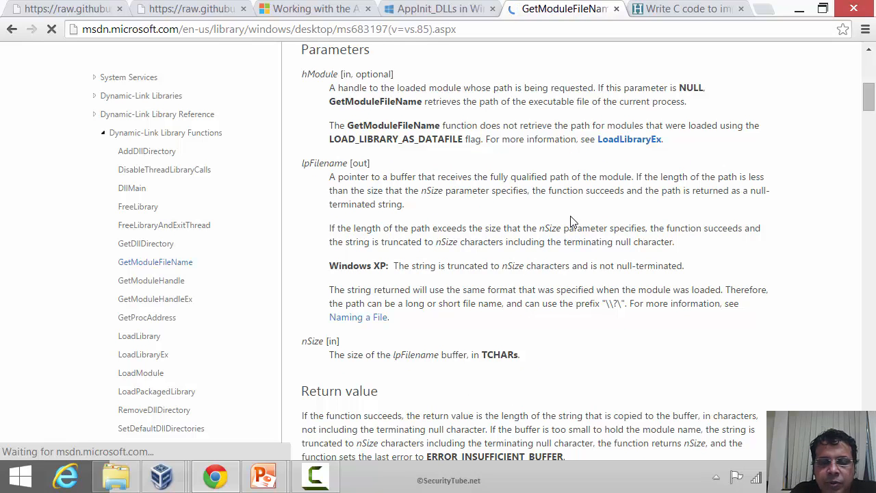
pyautogui.moveTo(545, 340)
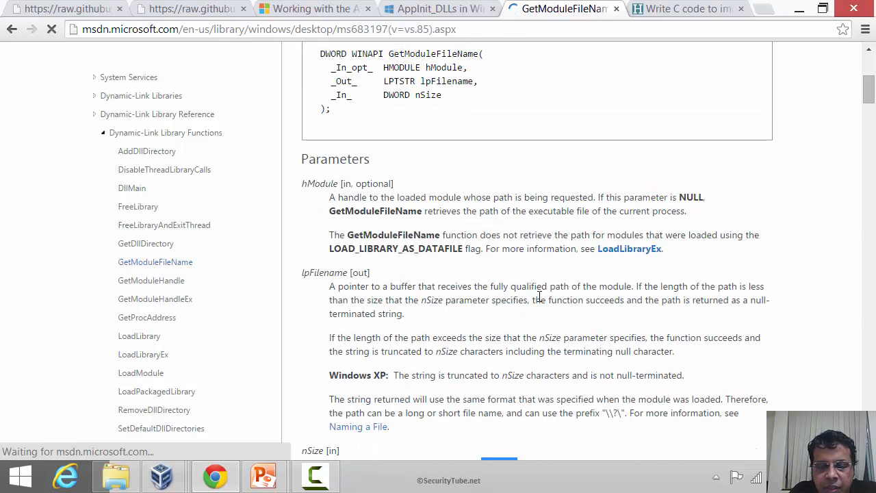
pyautogui.scroll(-3)
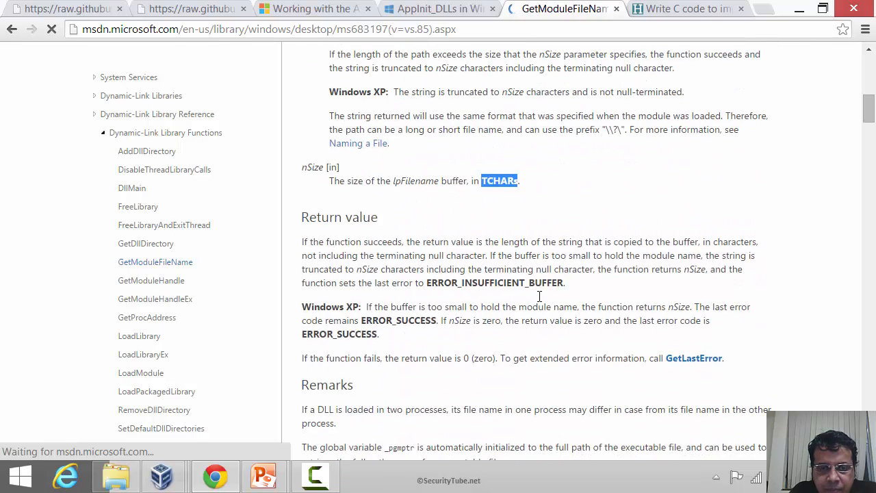
pyautogui.scroll(-3)
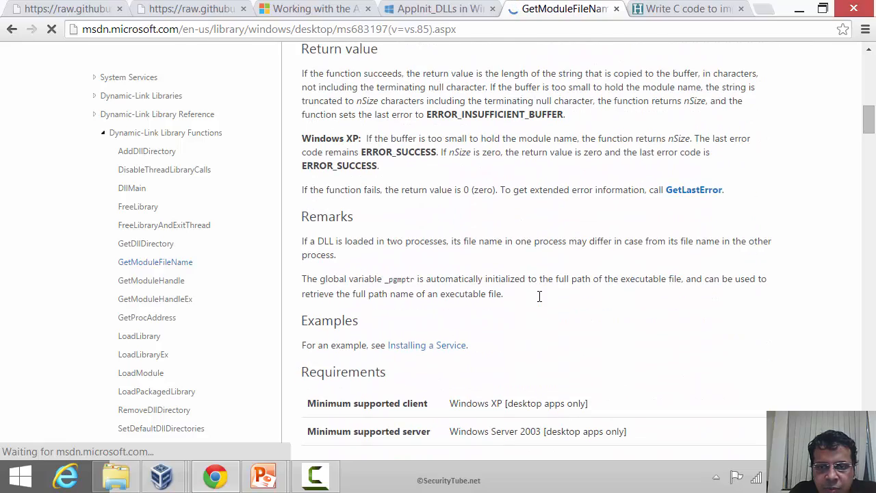
pyautogui.scroll(3)
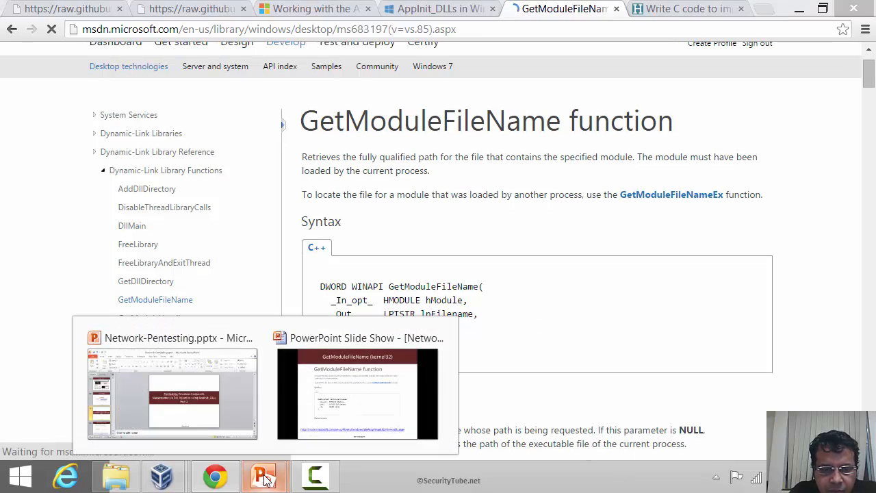
pyautogui.click(356, 394)
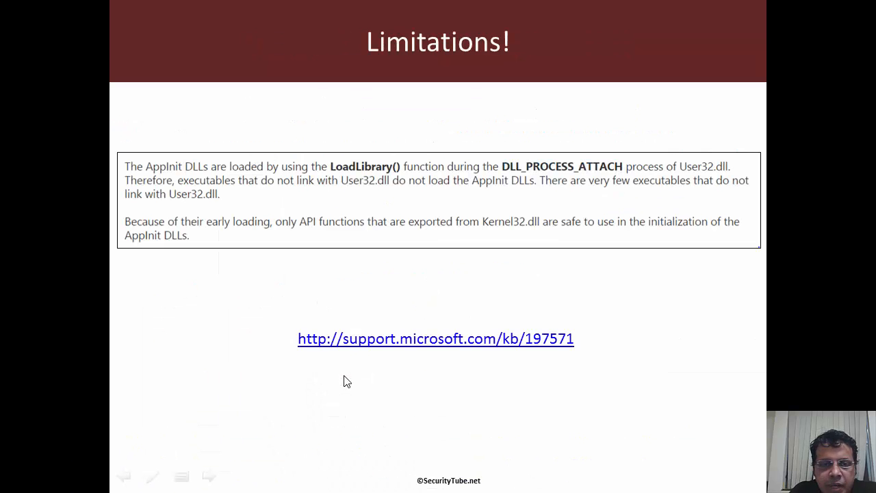
pyautogui.moveTo(217, 288)
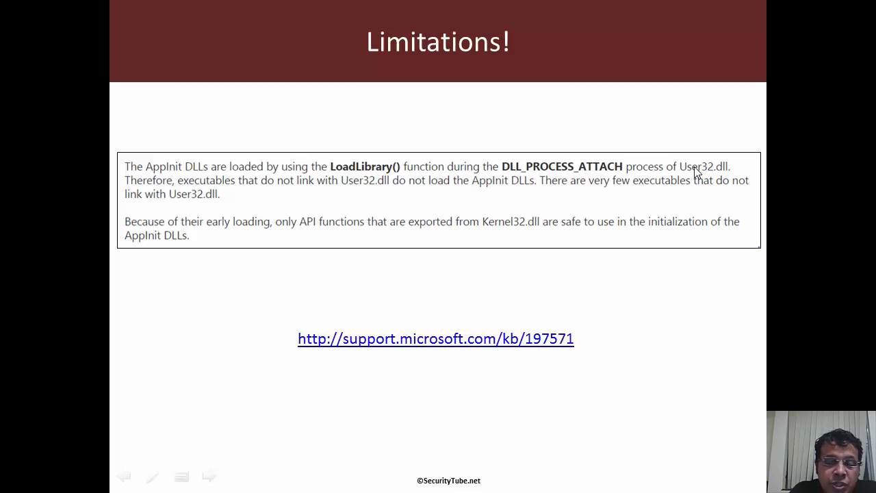
pyautogui.moveTo(208, 189)
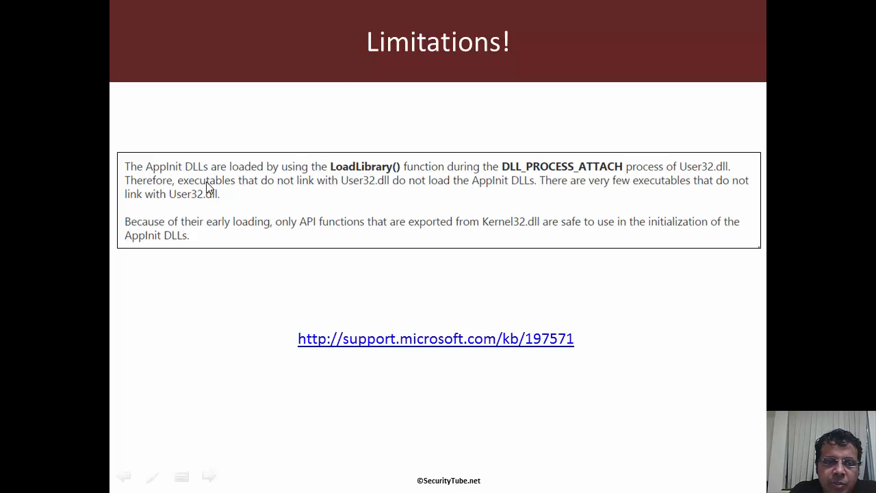
pyautogui.moveTo(348, 189)
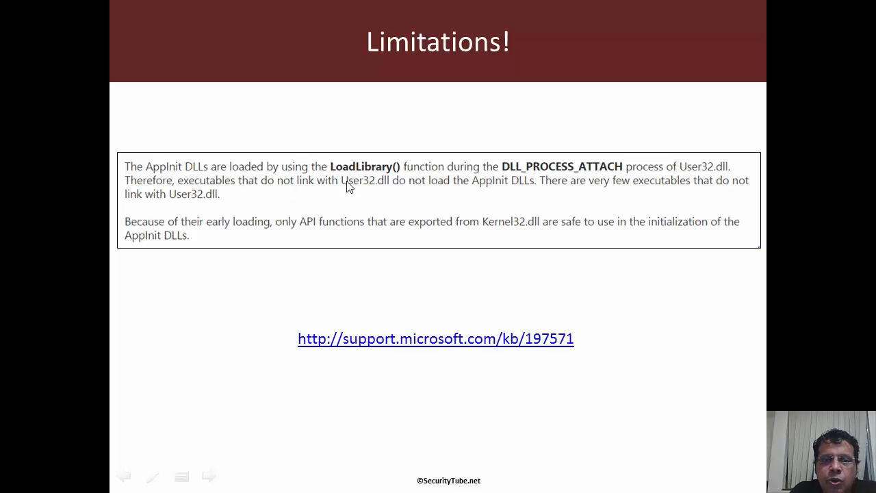
pyautogui.moveTo(419, 203)
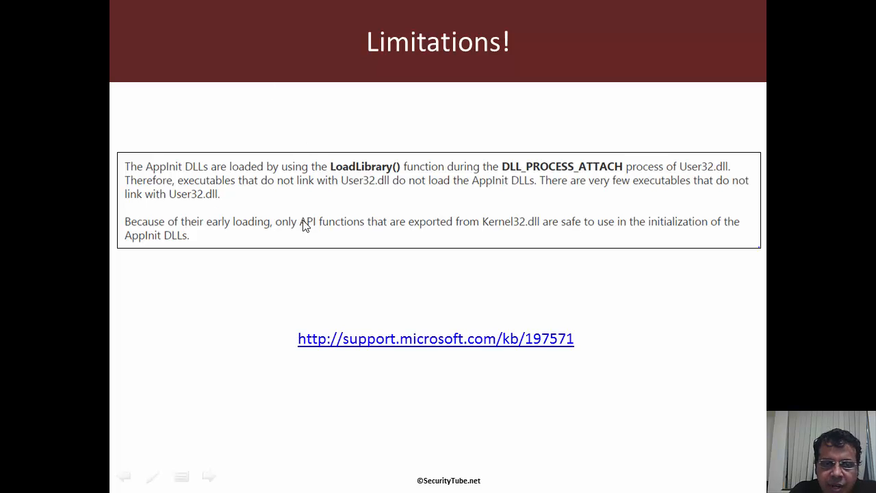
pyautogui.moveTo(236, 232)
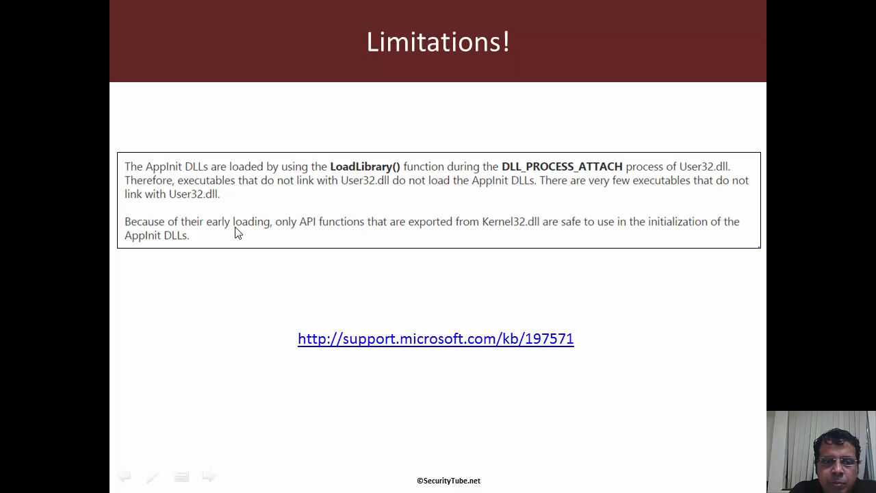
pyautogui.moveTo(261, 236)
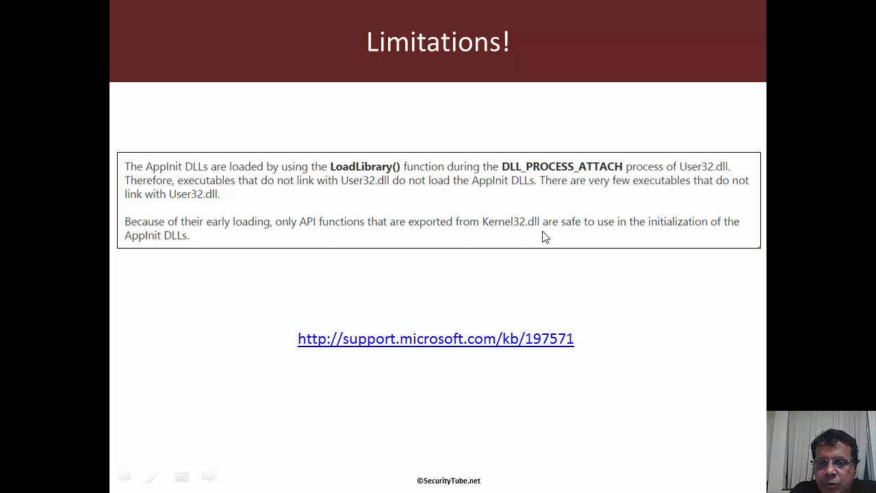
pyautogui.moveTo(619, 239)
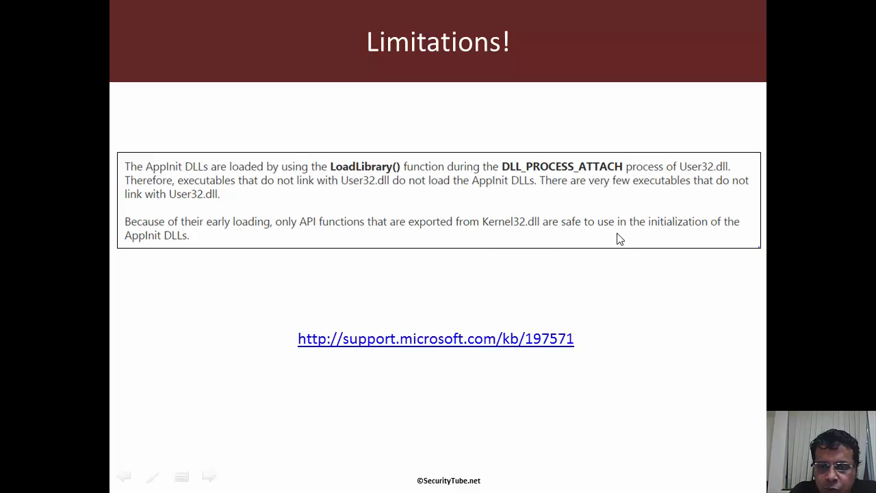
pyautogui.moveTo(547, 230)
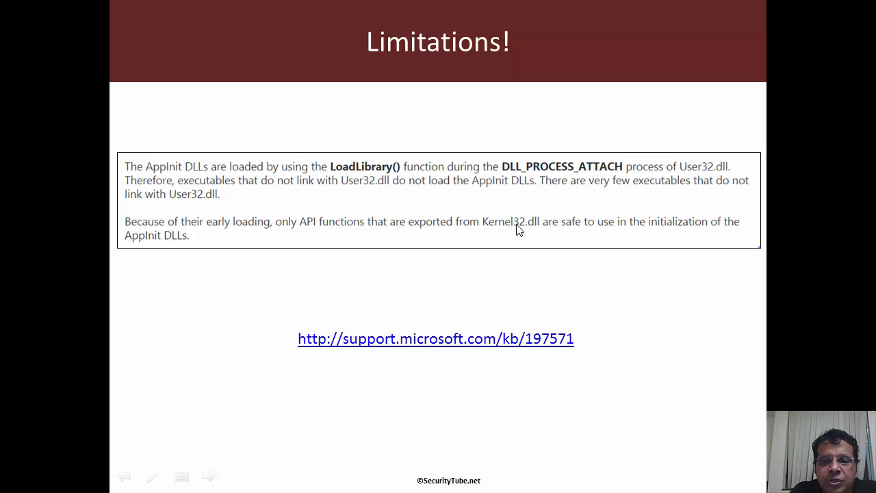
pyautogui.moveTo(541, 235)
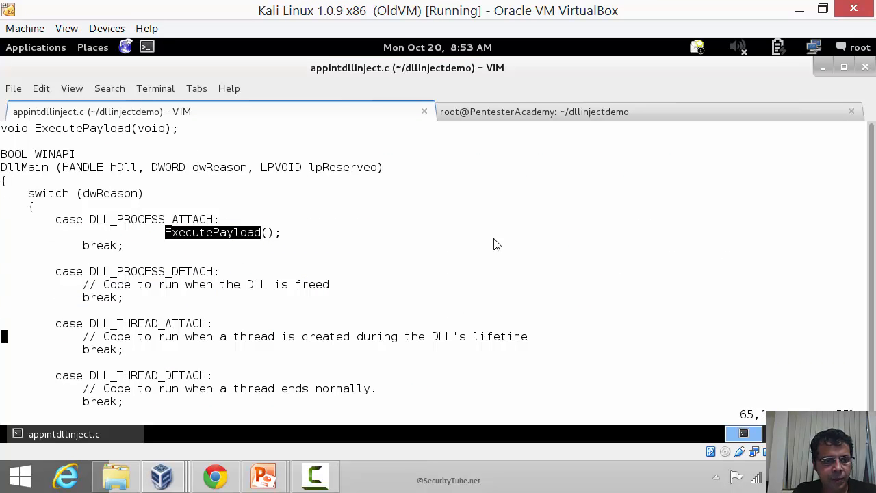
# Step: Scroll appintdllinject.c down to the DllMain body above the switch on dwReason
pyautogui.scroll(-3)
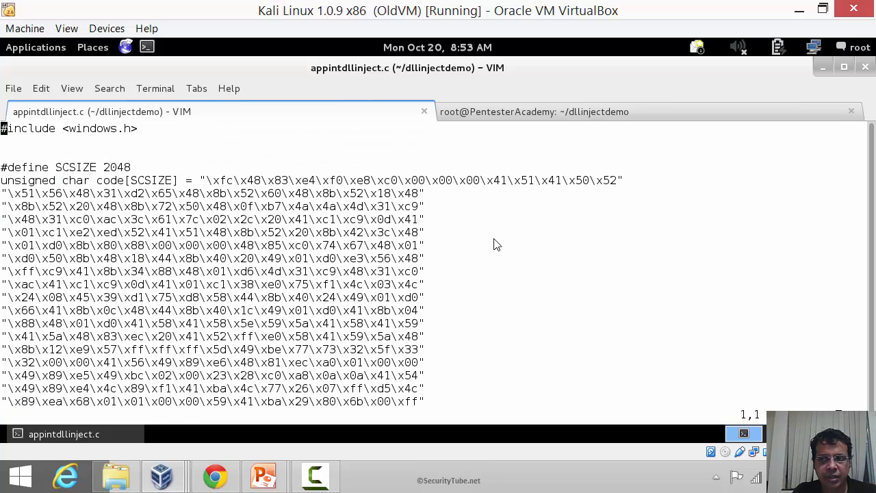
pyautogui.scroll(-3)
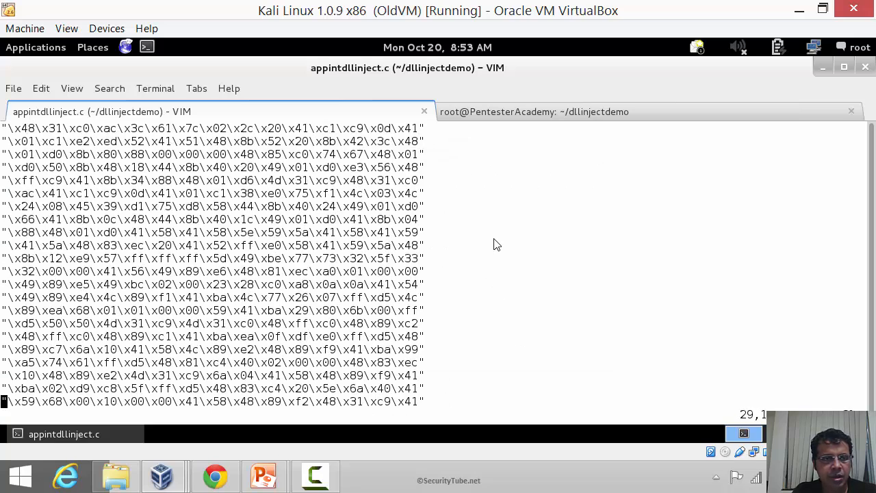
pyautogui.scroll(-3)
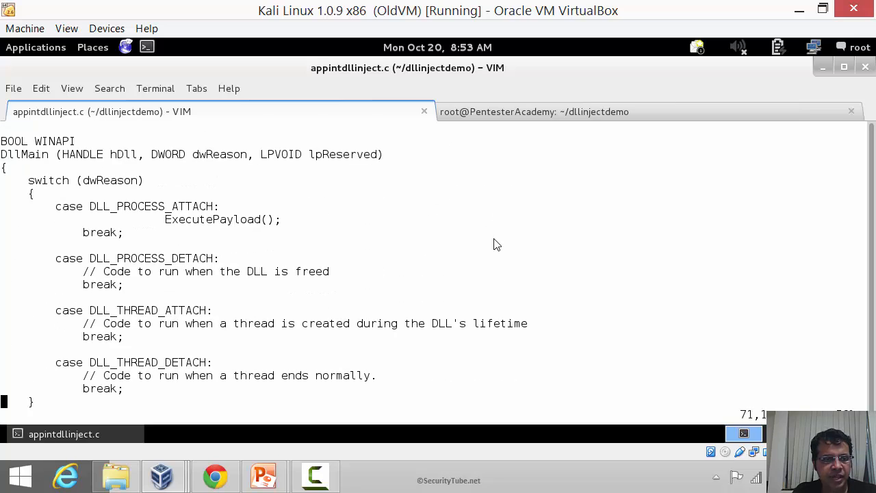
pyautogui.scroll(-3)
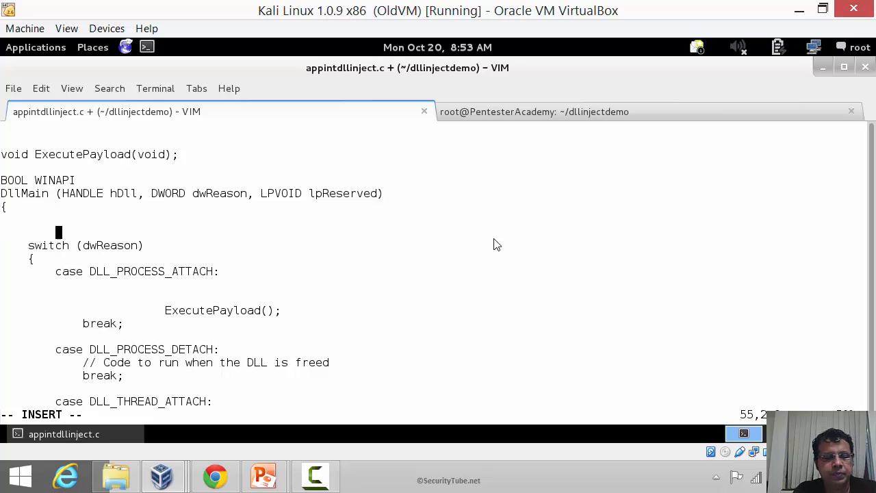
# Step: Declare a TCHAR filePath[2048] buffer at the top of DllMain
pyautogui.write('TCHAR')
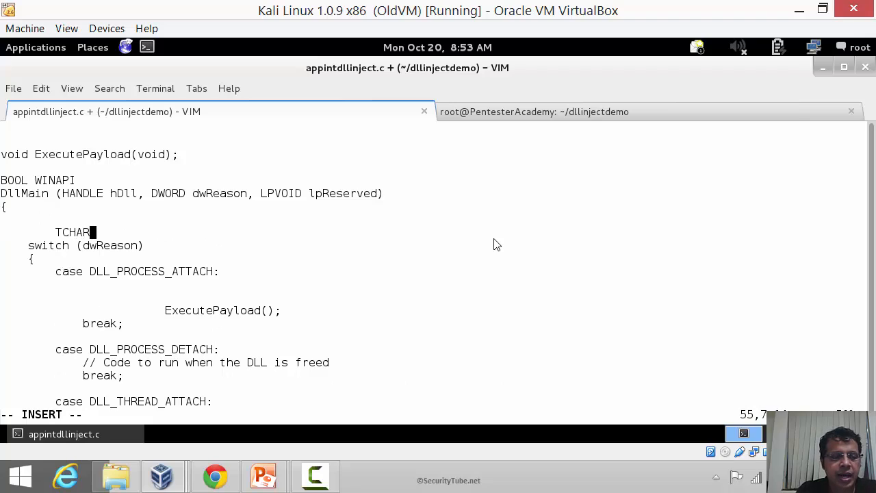
pyautogui.write('file')
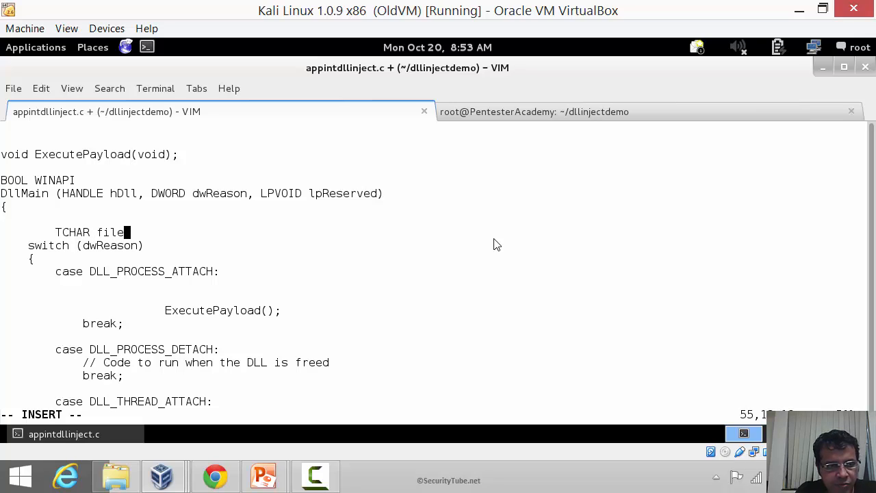
pyautogui.write('p')
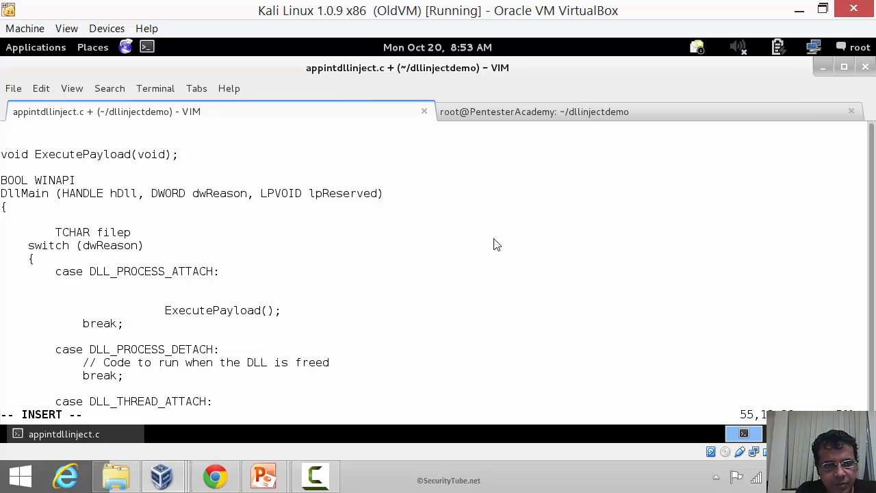
pyautogui.write('Pat')
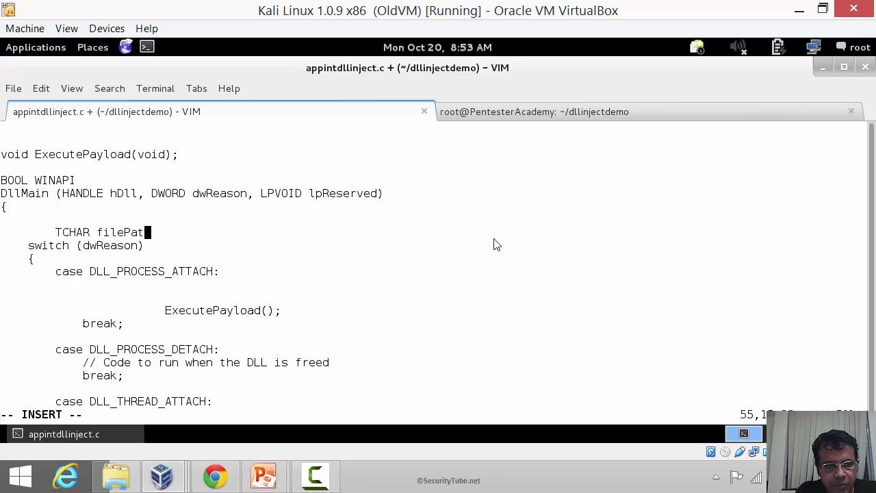
pyautogui.write('h[')
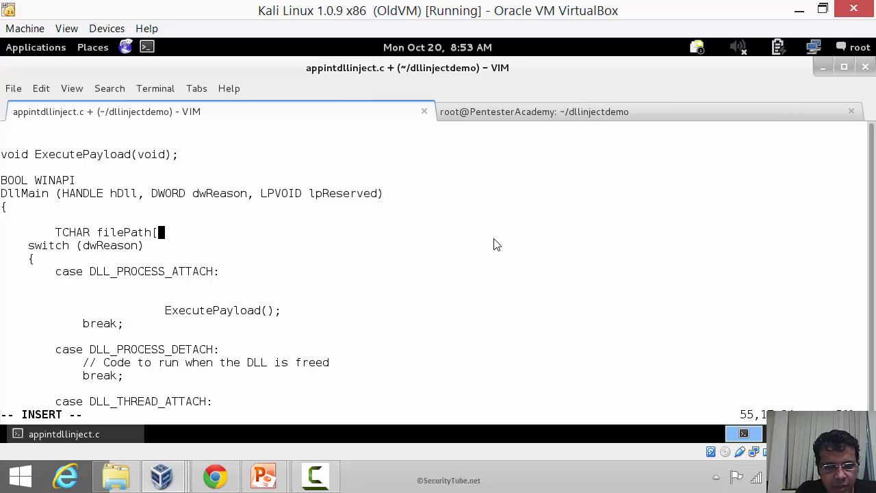
pyautogui.write('2048];')
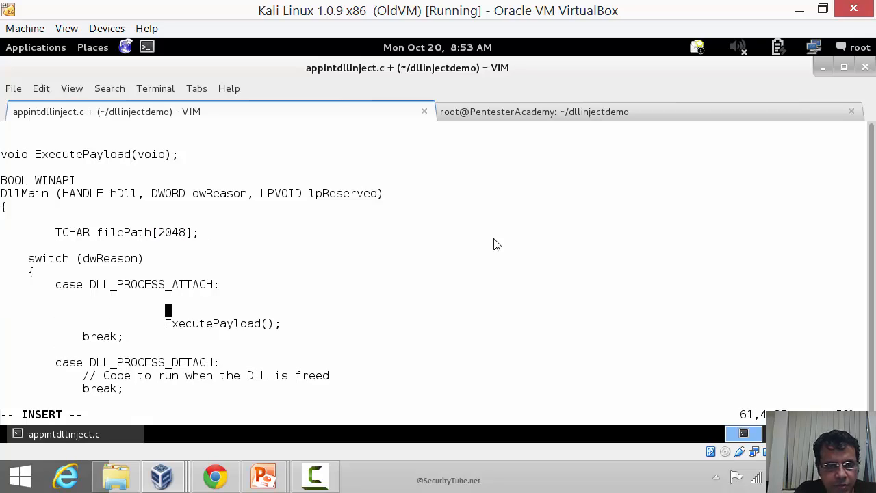
# Step: Call GetModuleFileName(NULL, filePath, 2048) before ExecutePayload in DLL_PROCESS_ATTACH
pyautogui.click(215, 477)
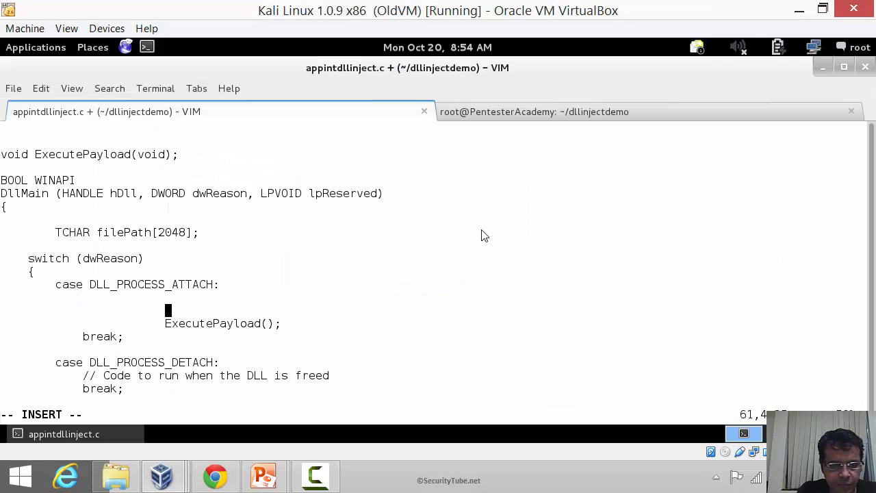
pyautogui.write('GetModule')
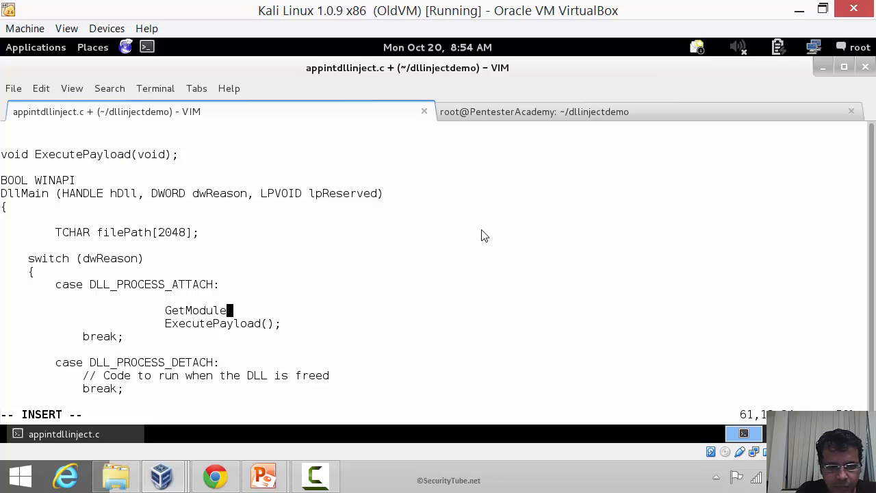
pyautogui.write('FileName')
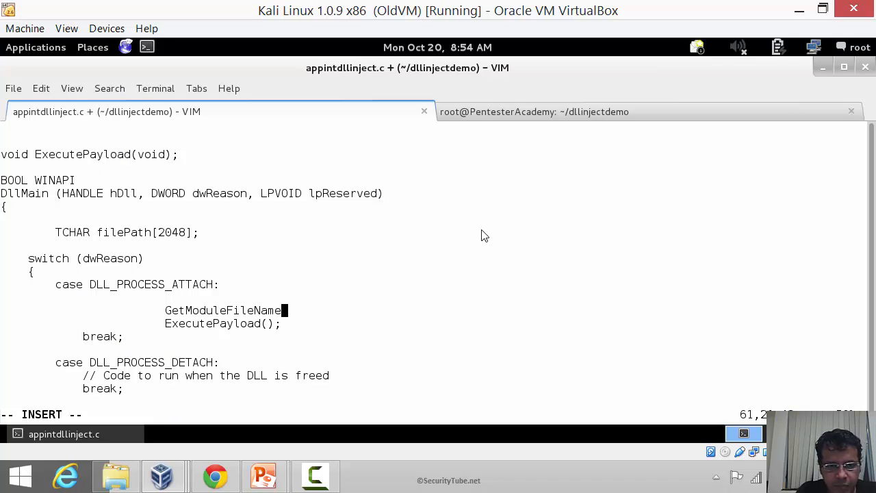
pyautogui.write('(')
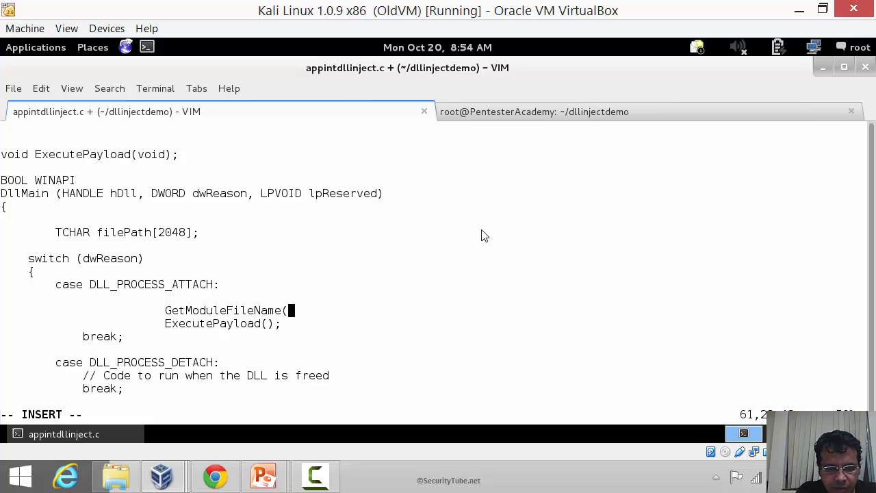
pyautogui.write('NULL,')
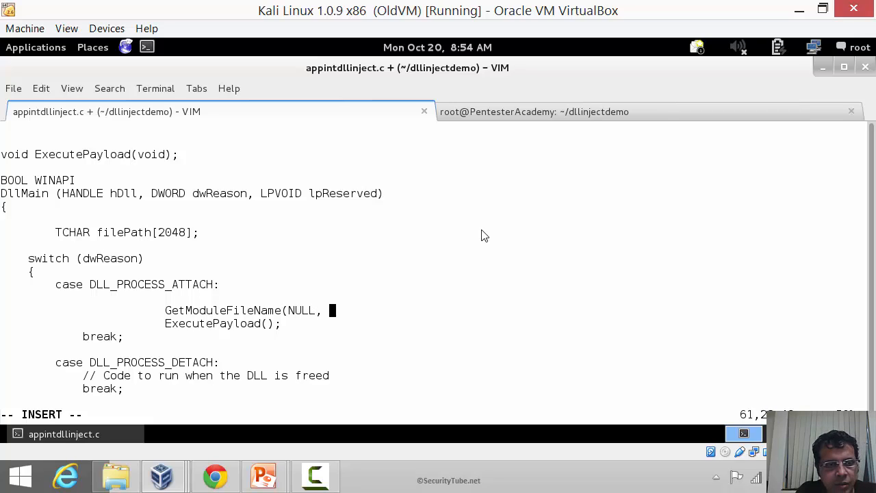
pyautogui.write('file')
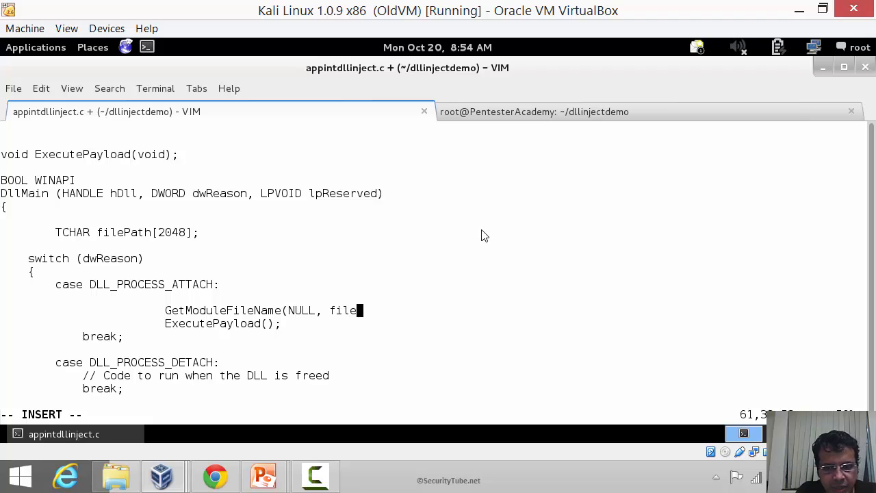
pyautogui.write('Path,')
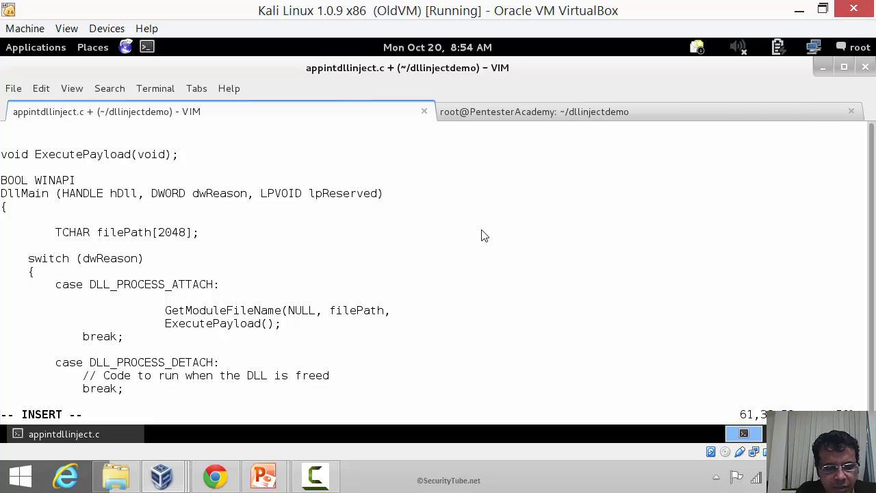
pyautogui.write('2048')
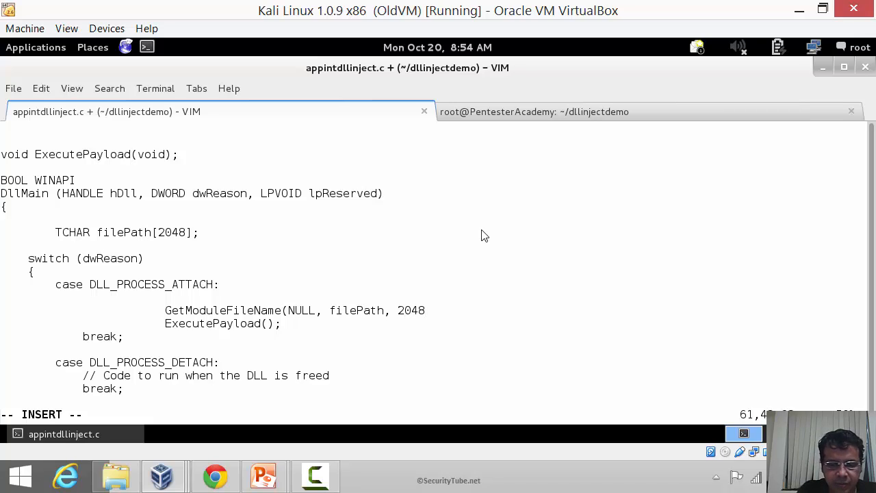
pyautogui.write(');')
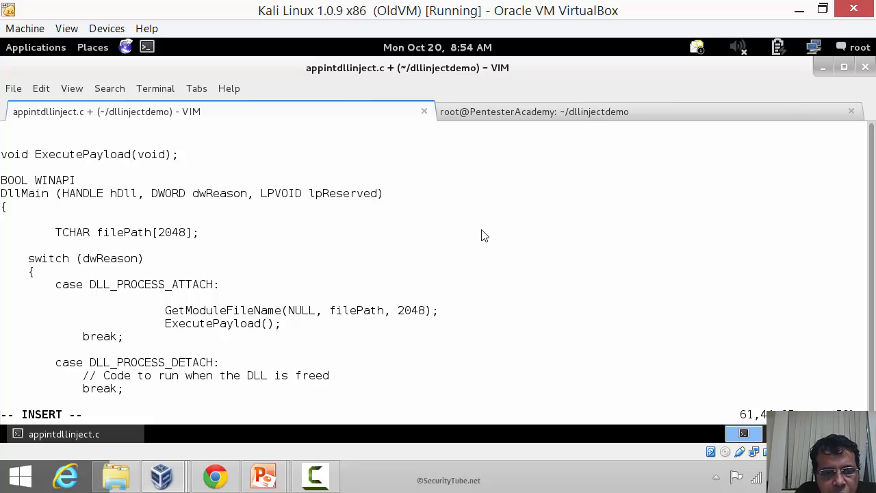
pyautogui.press('Enter')
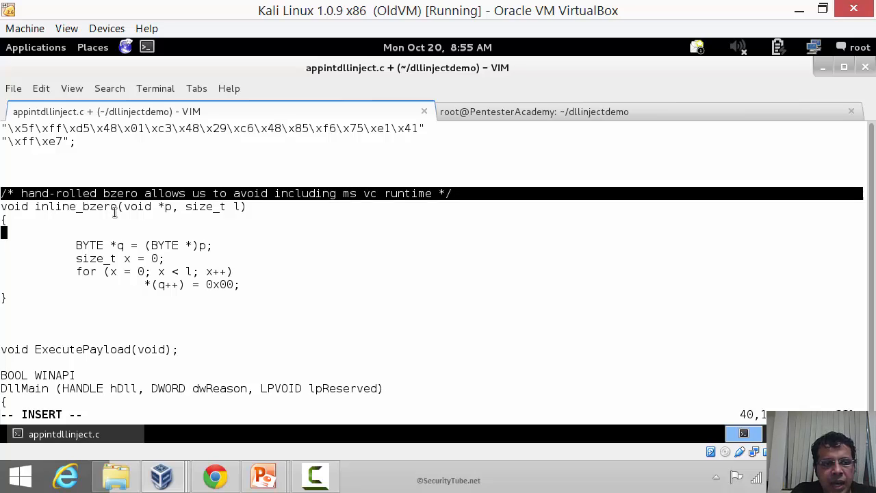
pyautogui.moveTo(348, 263)
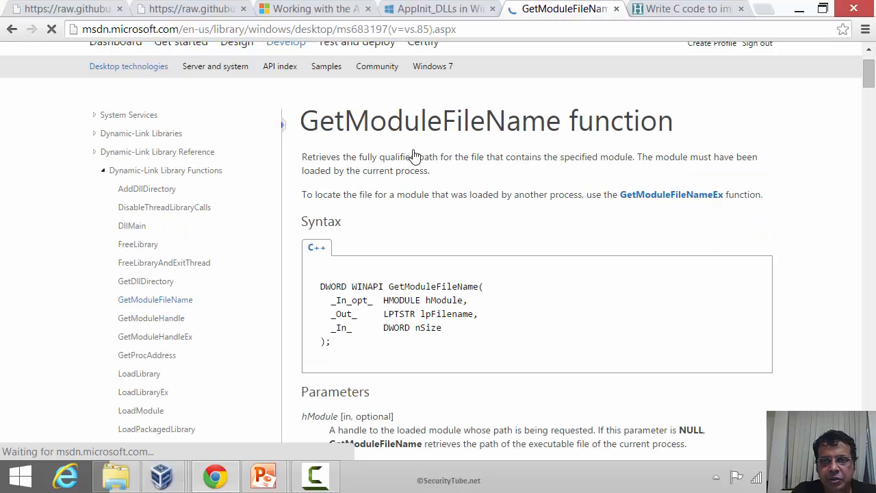
# Step: Select and copy the strstr function code from the HackerEarth article
pyautogui.click(688, 8)
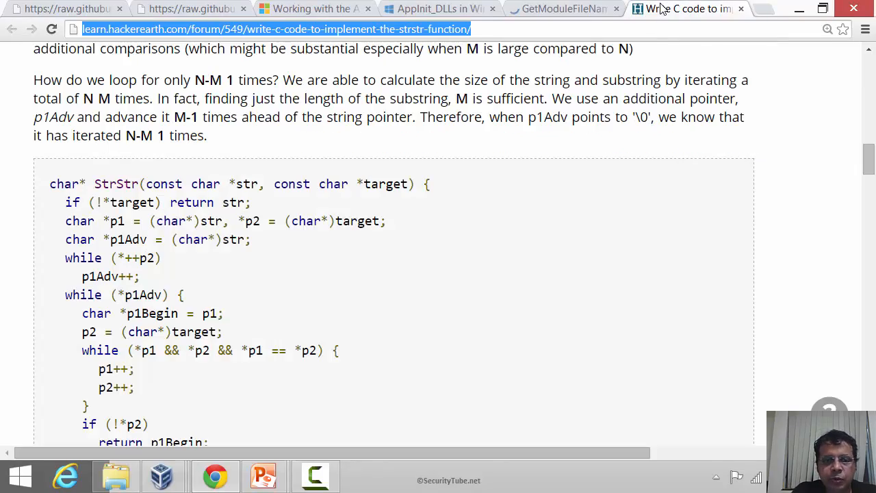
pyautogui.scroll(-3)
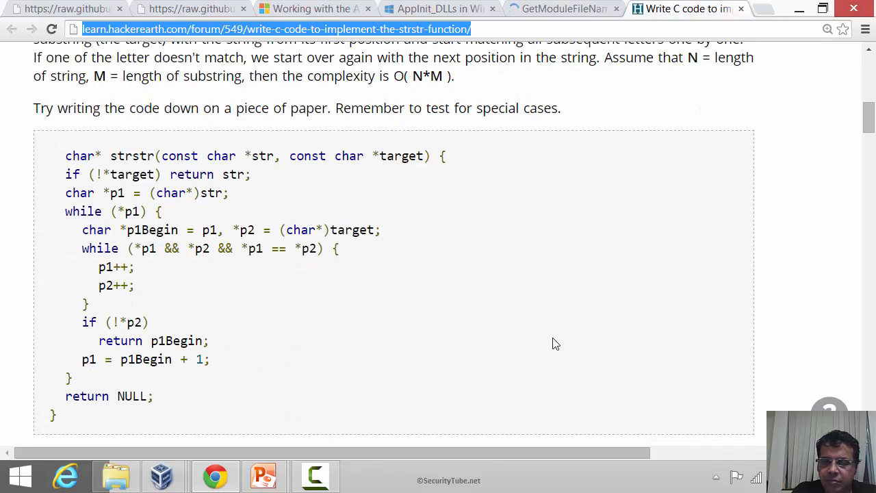
pyautogui.scroll(-3)
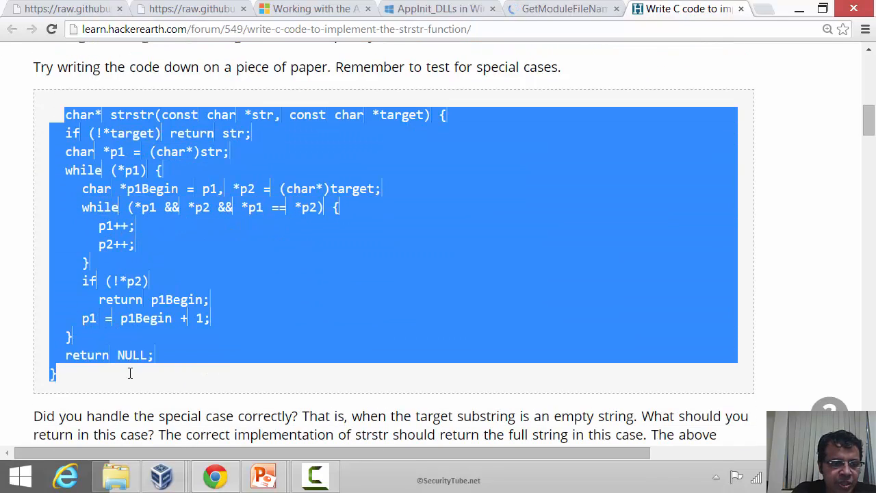
pyautogui.click(130, 373)
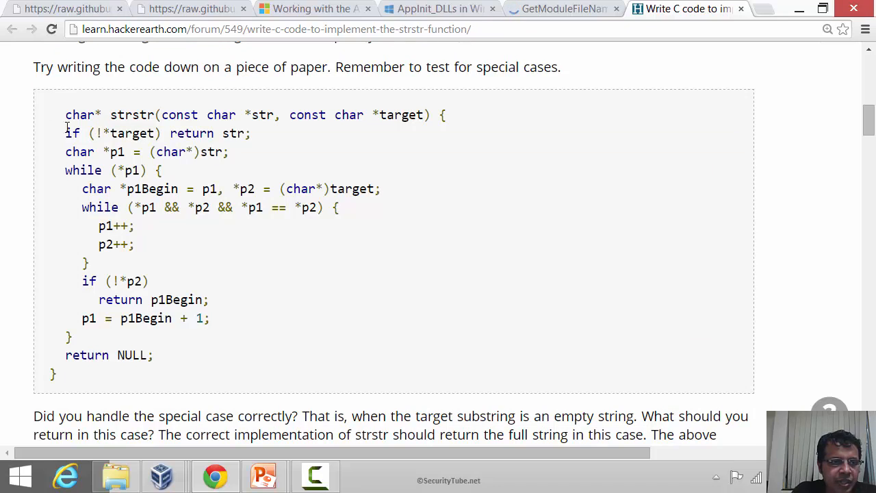
pyautogui.moveTo(65, 115); pyautogui.dragTo(130, 416)
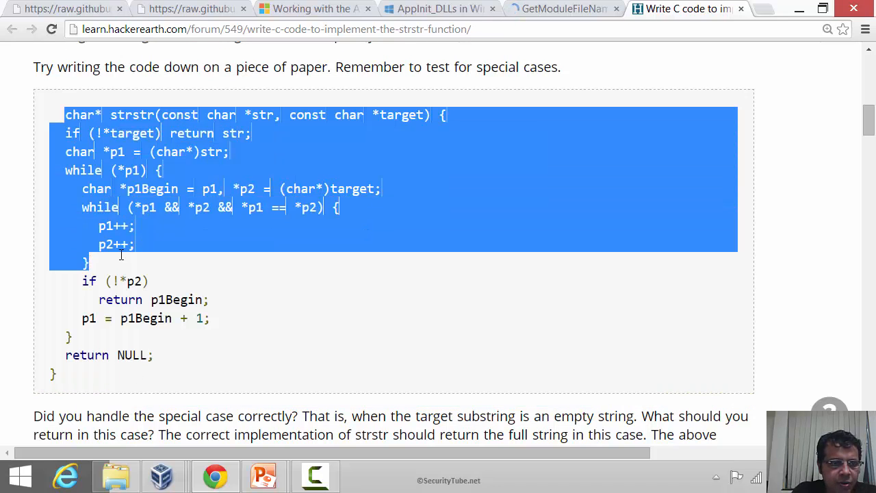
pyautogui.rightClick(131, 396)
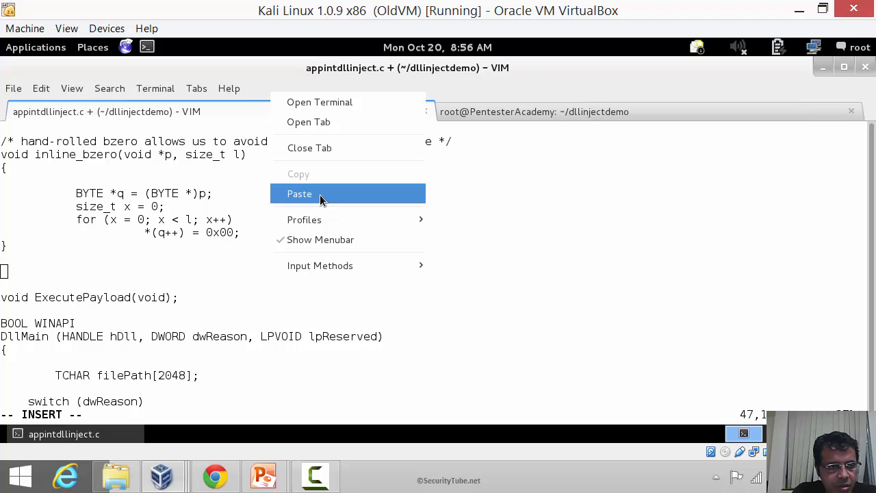
# Step: Paste the copied strstr function below inline_bzero and select its name for replacement
pyautogui.click(298, 194)
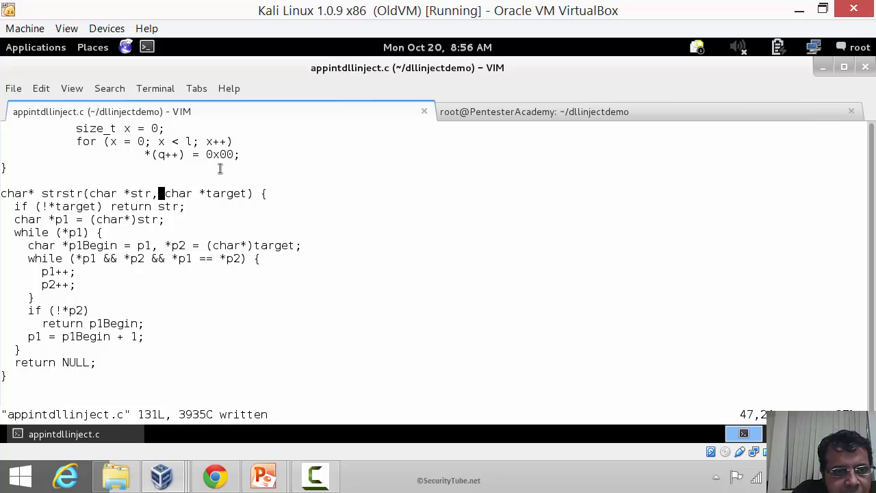
pyautogui.doubleClick(226, 193)
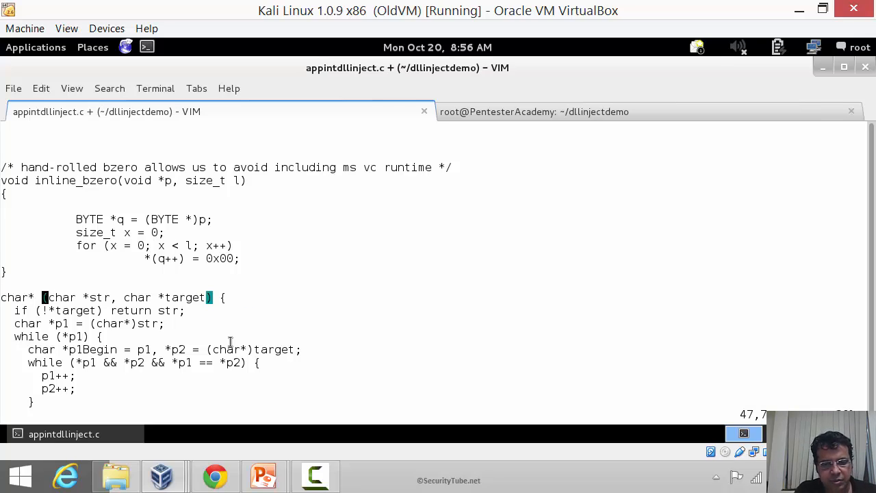
# Step: Rename the pasted strstr function to rundllcheck
pyautogui.press('i')
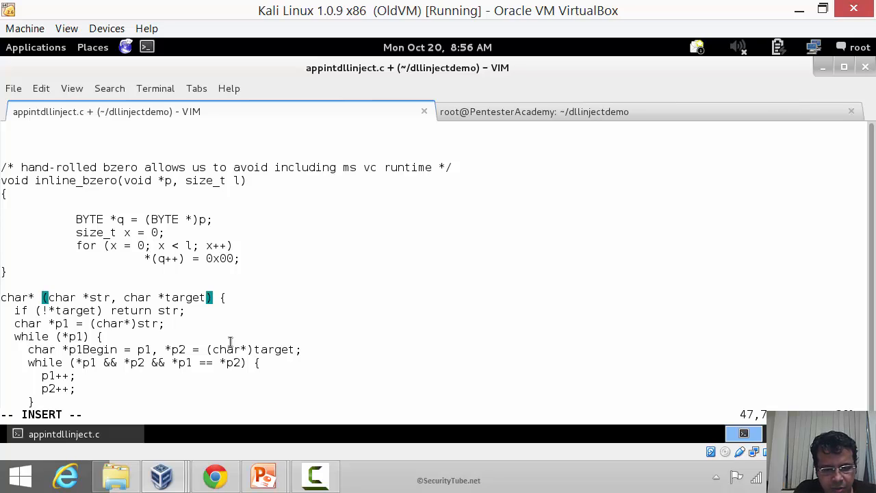
pyautogui.write('should')
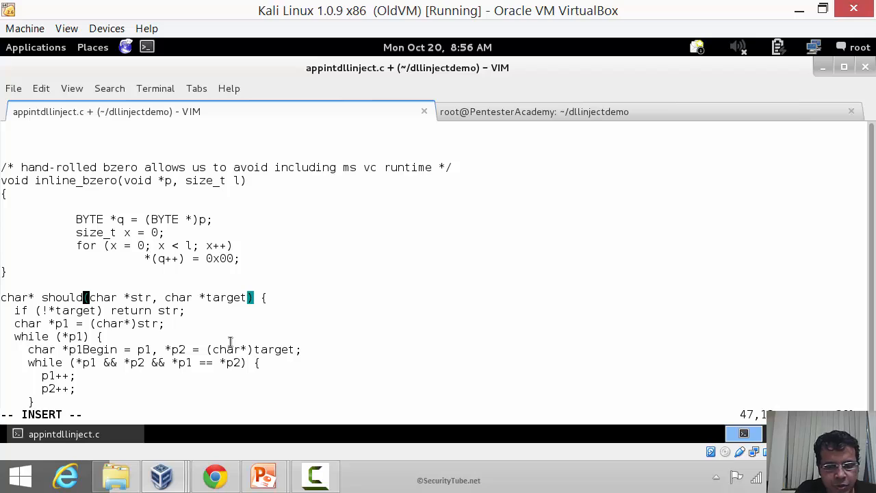
pyautogui.write('_we')
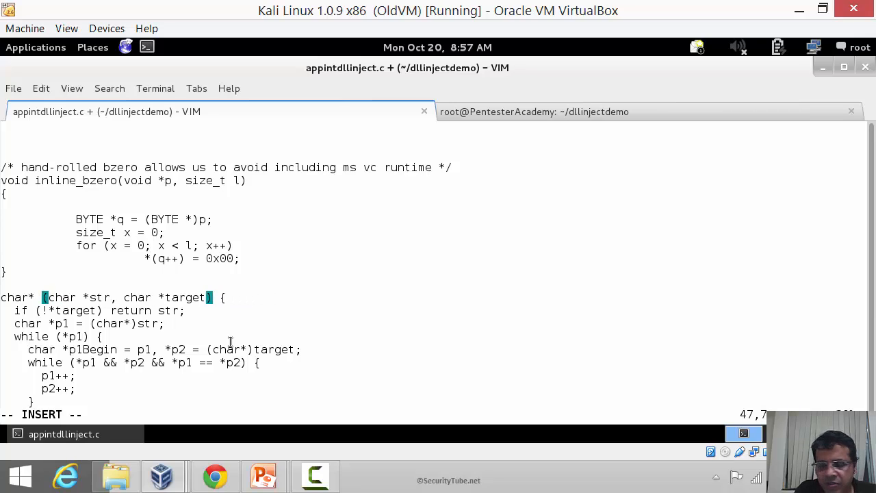
pyautogui.write('rund')
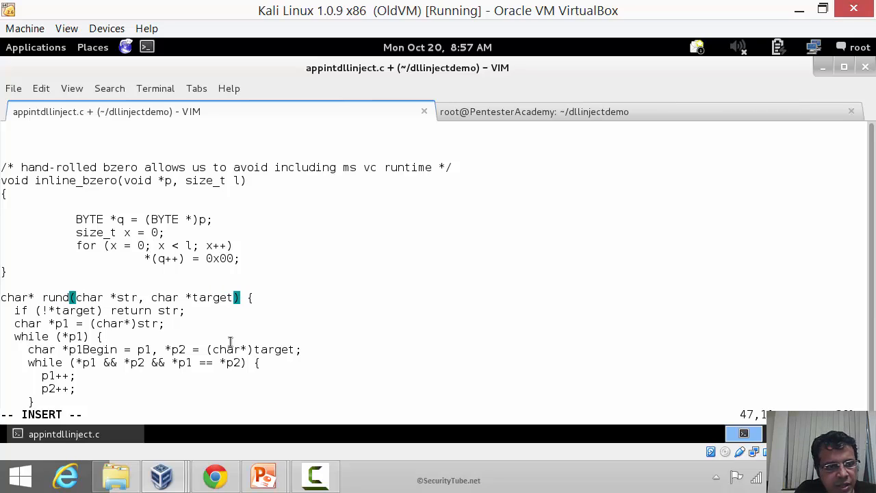
pyautogui.write('llcheck')
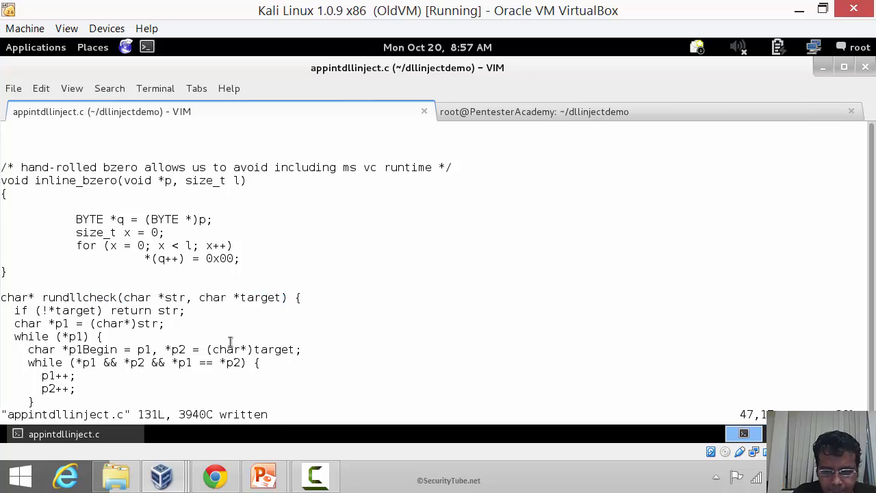
pyautogui.scroll(-3)
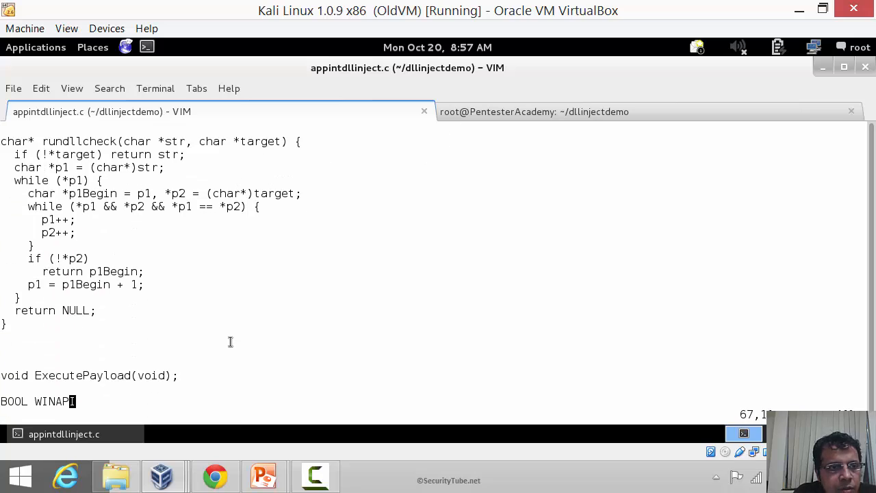
# Step: Wrap ExecutePayload in if (rundllcheck(filePath, "rundll32") == NULL) { ... }
pyautogui.scroll(-3)
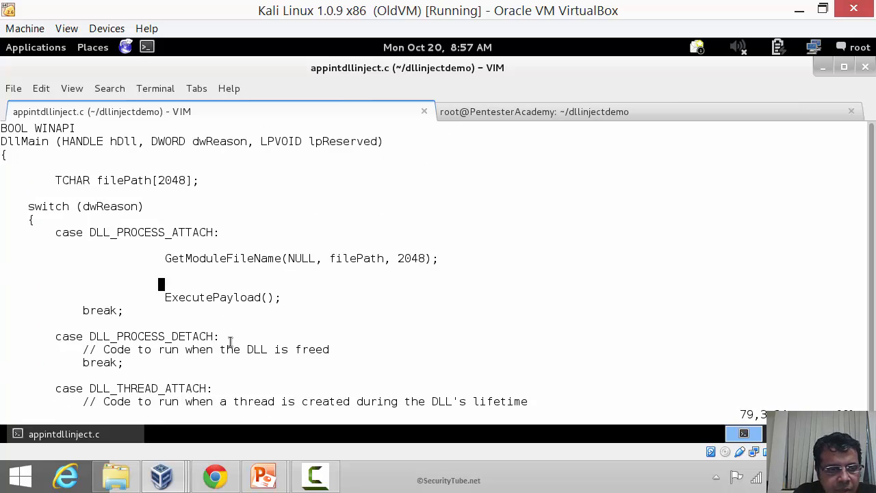
pyautogui.write('i')
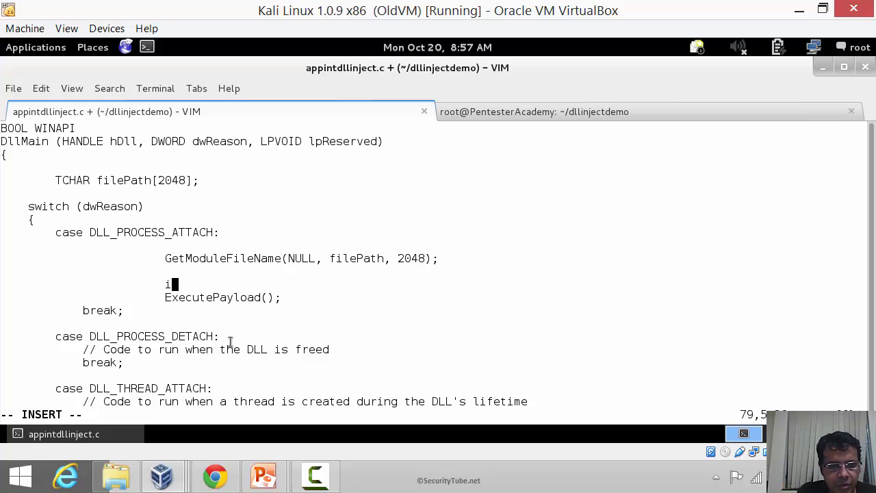
pyautogui.write('f (')
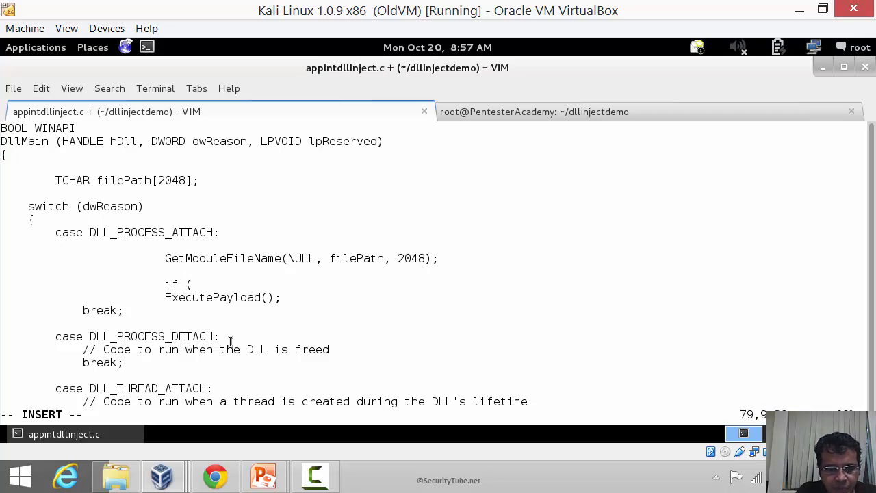
pyautogui.write('NULL')
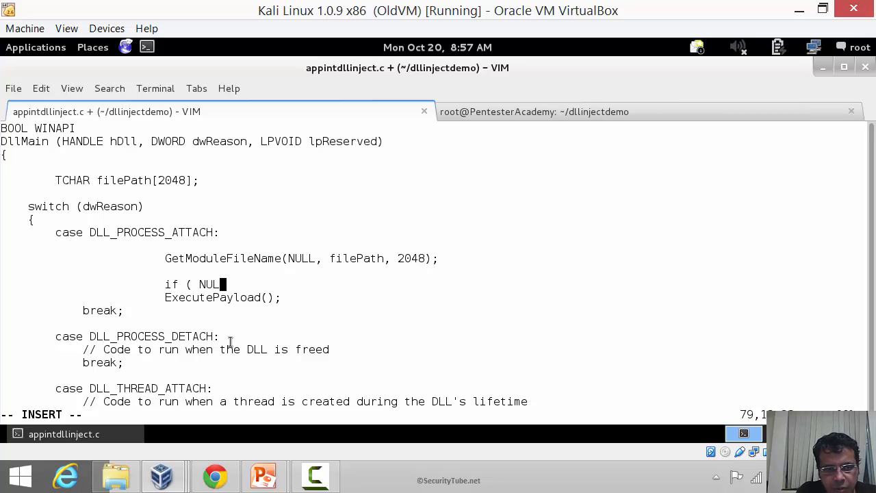
pyautogui.write('rund')
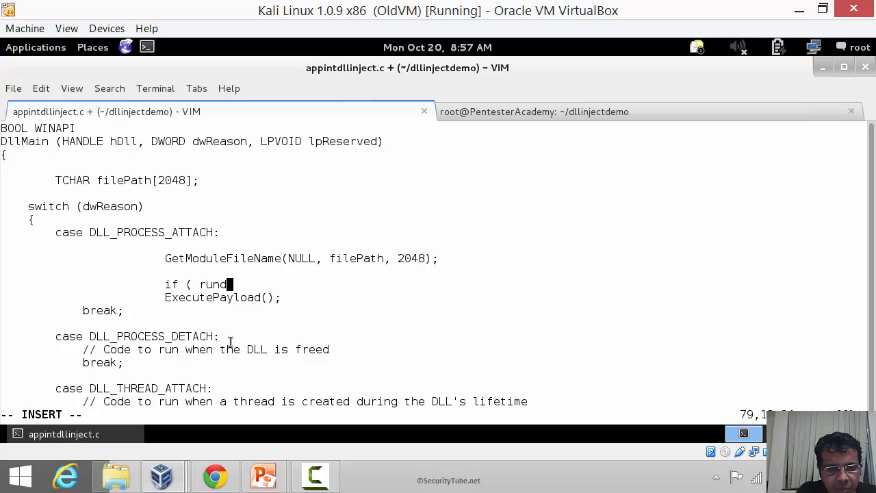
pyautogui.write('llcheck')
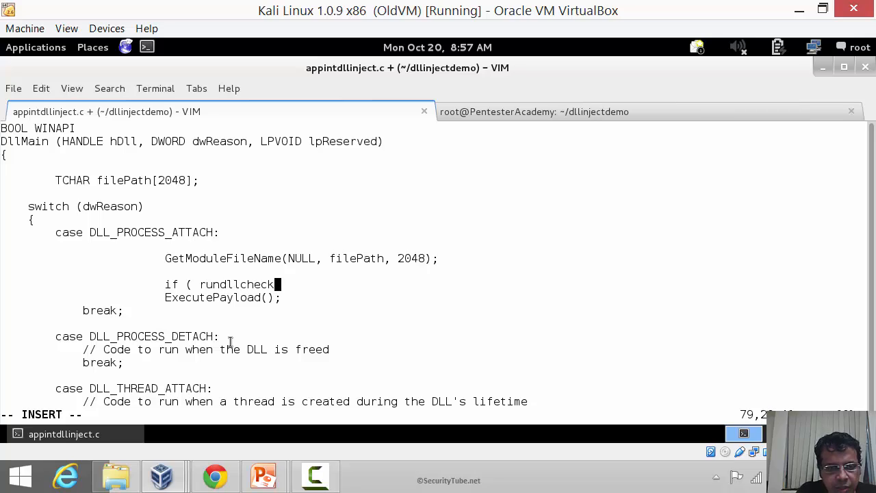
pyautogui.write('(')
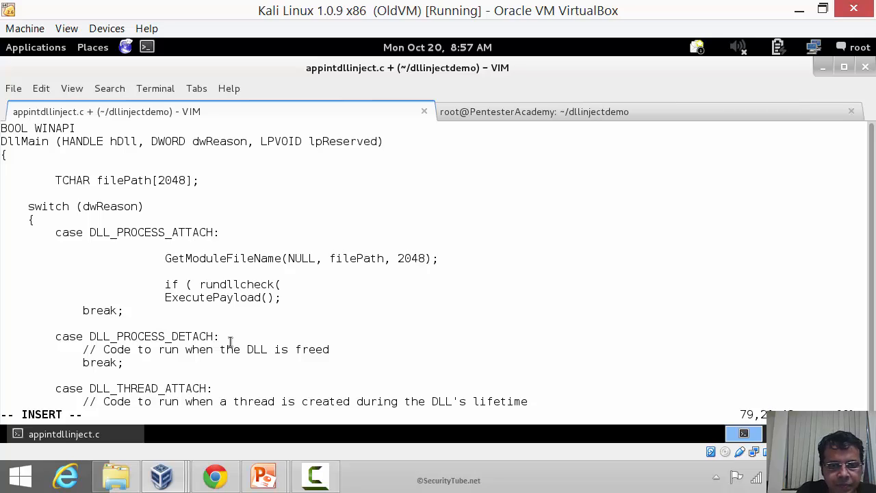
pyautogui.write('filePath')
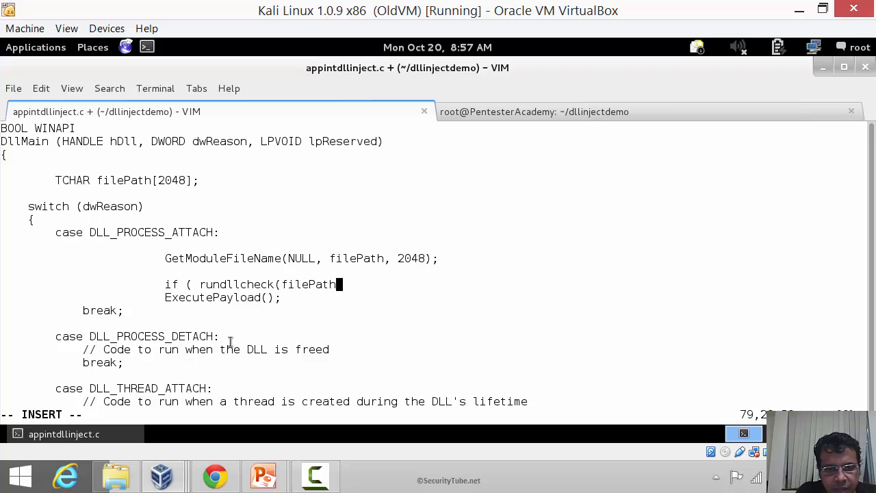
pyautogui.write(', "rundll32')
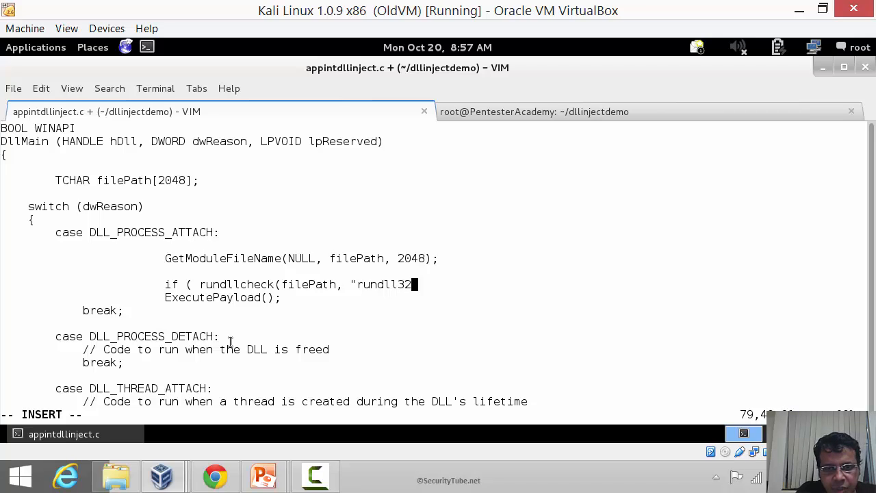
pyautogui.write('"')
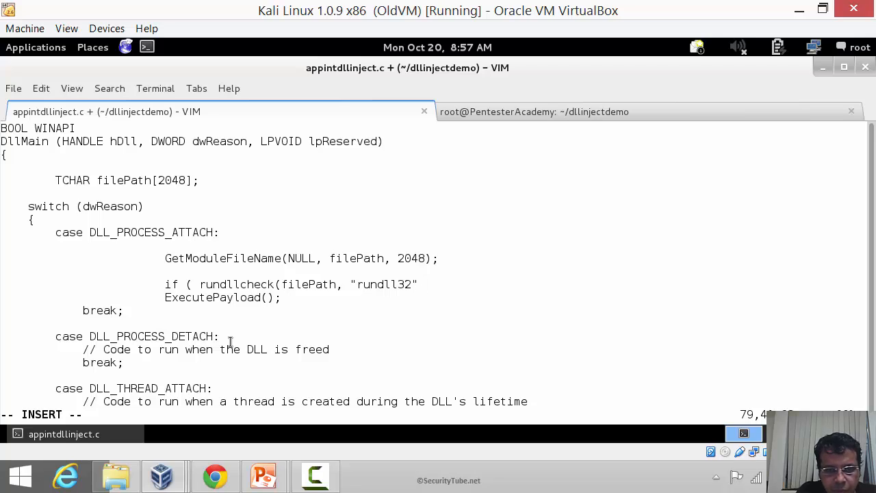
pyautogui.write('== NULL')
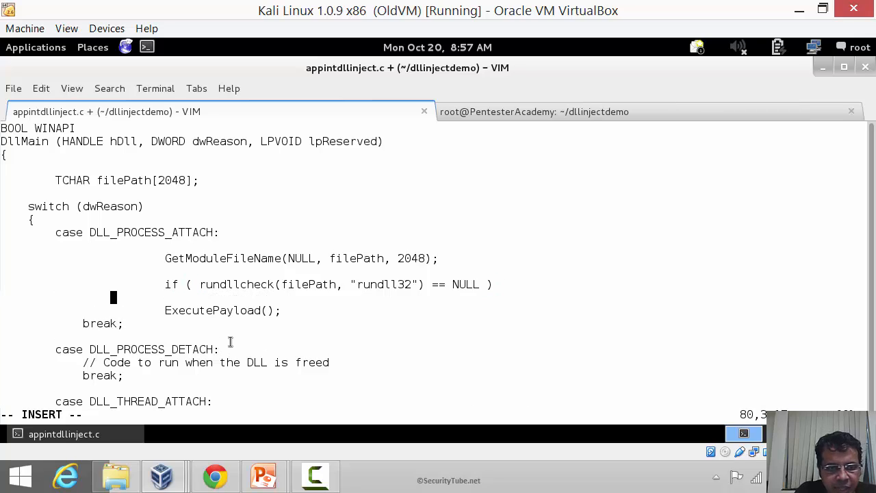
pyautogui.write('{')
pyautogui.write('}')
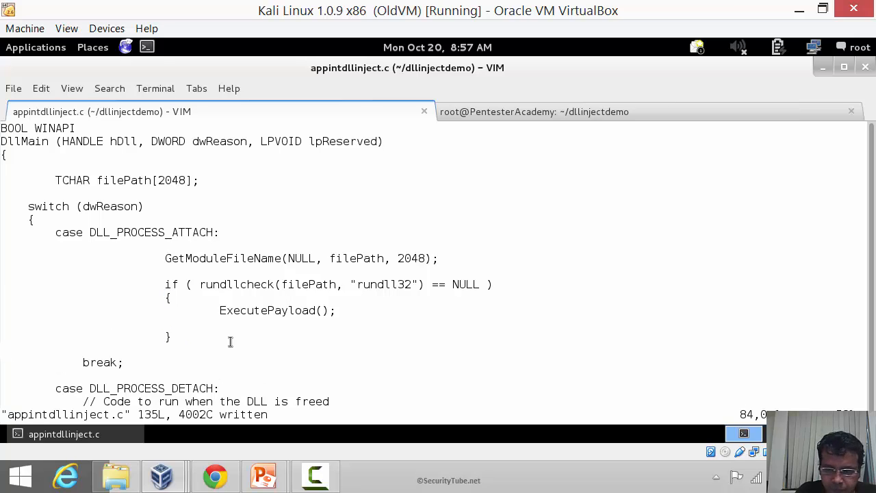
# Step: Save appintdllinject.c and quit VIM with :wq
pyautogui.scroll(-3)
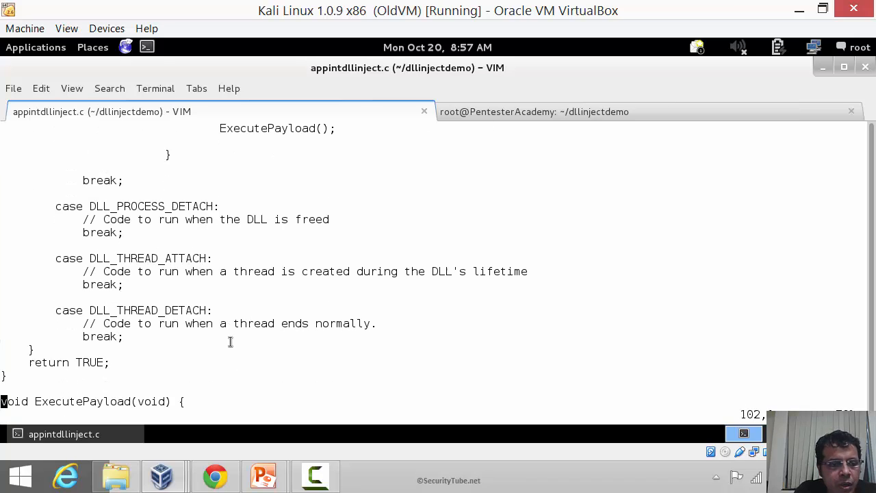
pyautogui.scroll(-3)
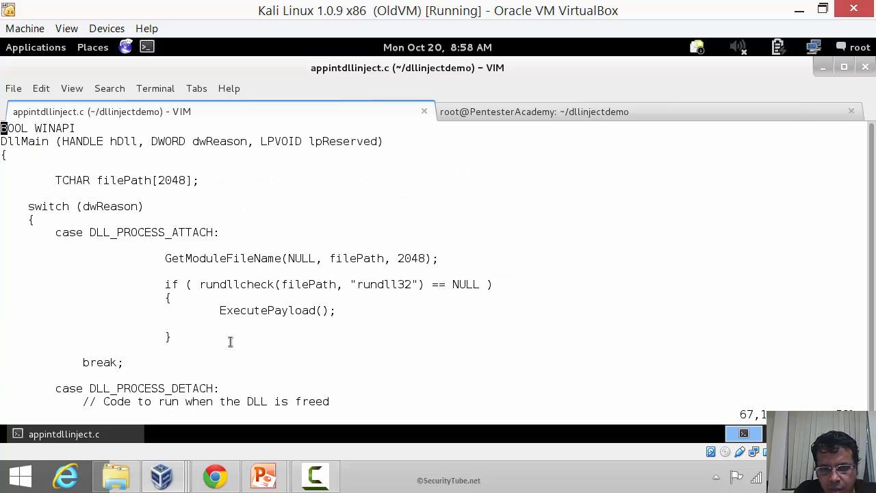
pyautogui.write(':wq')
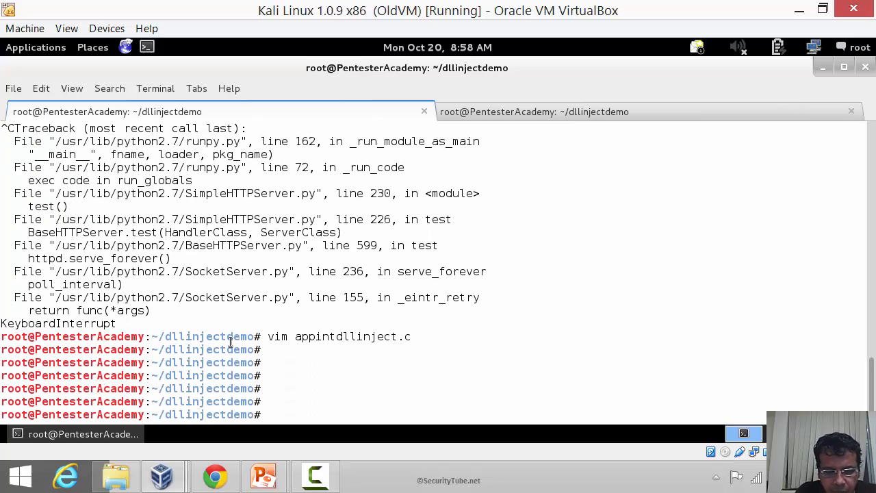
# Step: Compile appintdllinject.c with x86_64-w64-mingw32-gcc into the shared appintdllinject2.dll
pyautogui.write('x86_64')
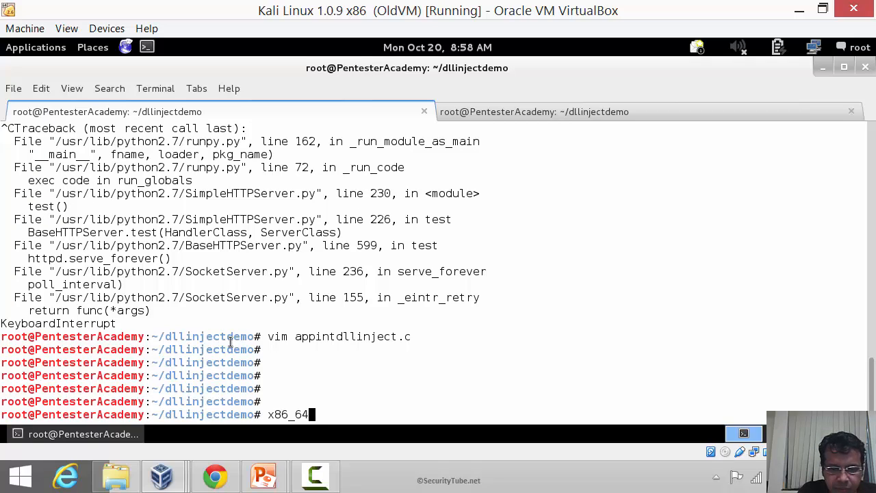
pyautogui.write('-')
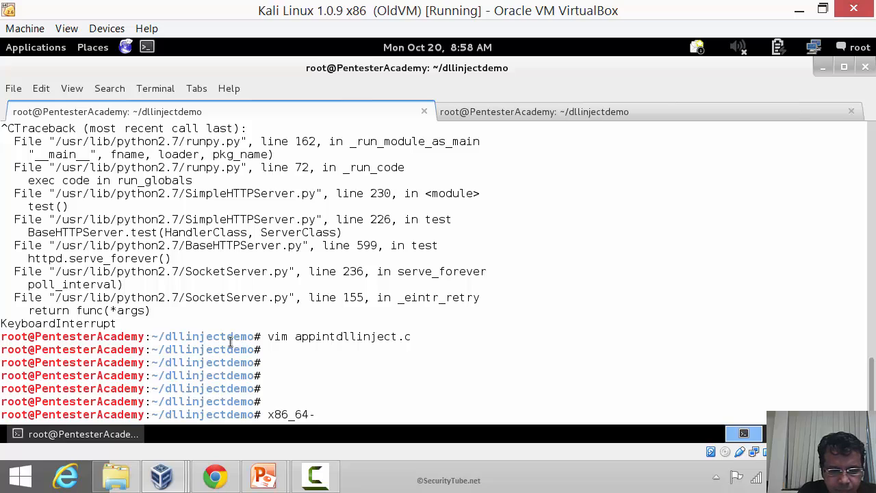
pyautogui.write('w64-mingw32-')
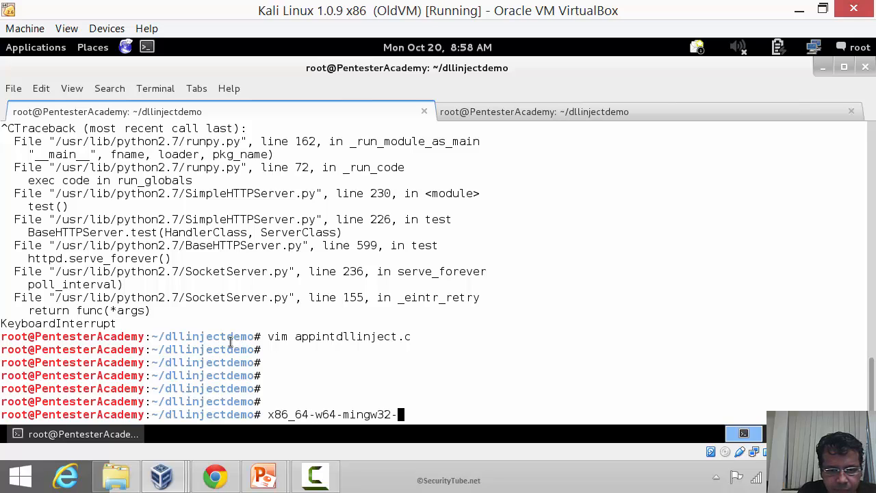
pyautogui.write('gcc')
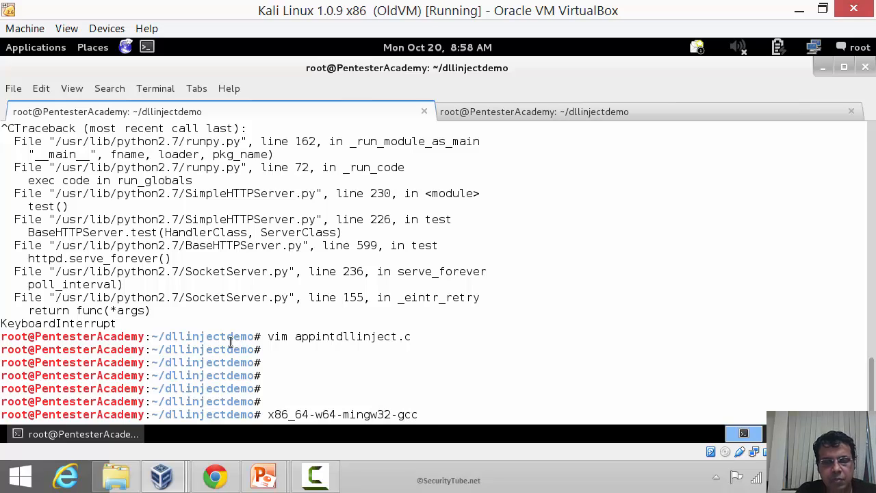
pyautogui.write('appintdllinject.c -o')
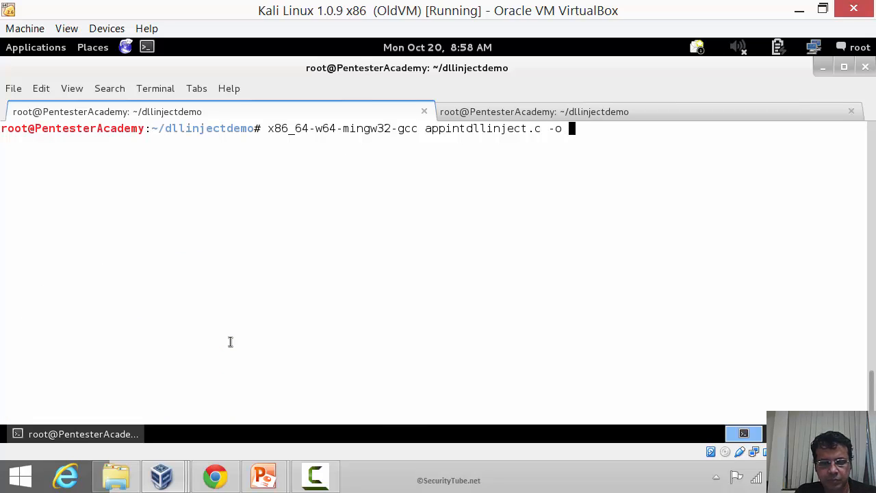
pyautogui.write('appintdllinject')
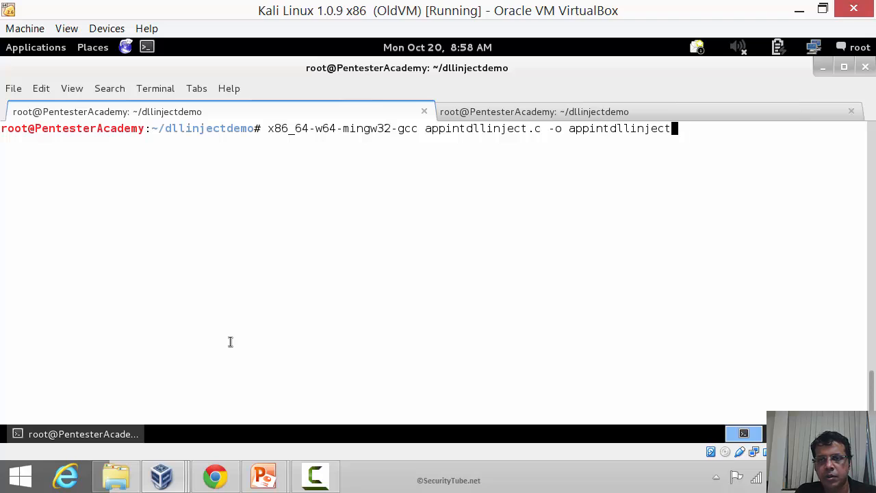
pyautogui.write('2')
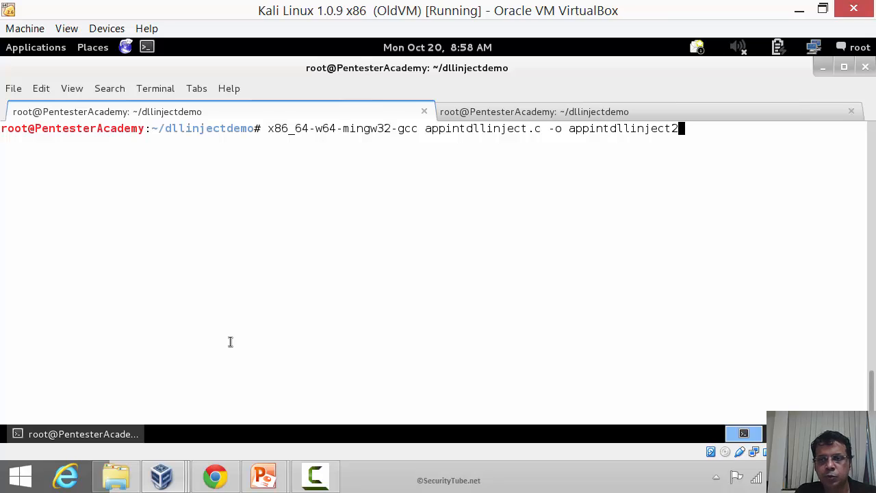
pyautogui.write('.dll -shared')
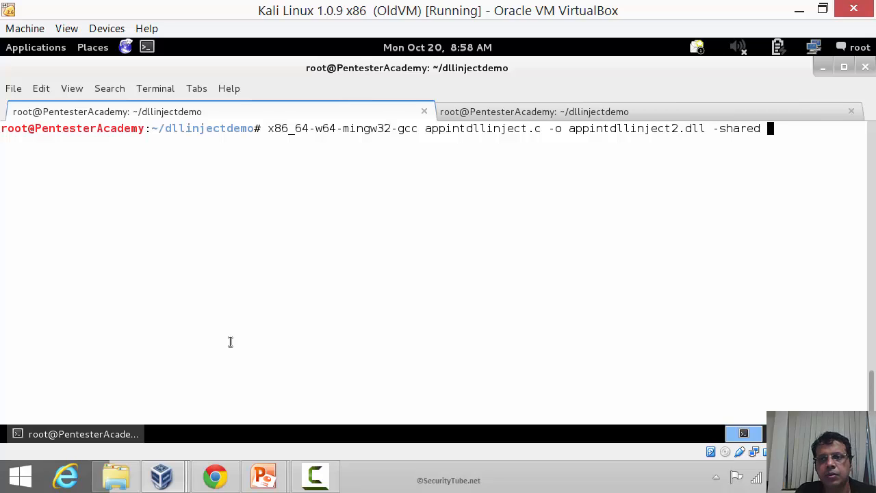
pyautogui.press('Return')
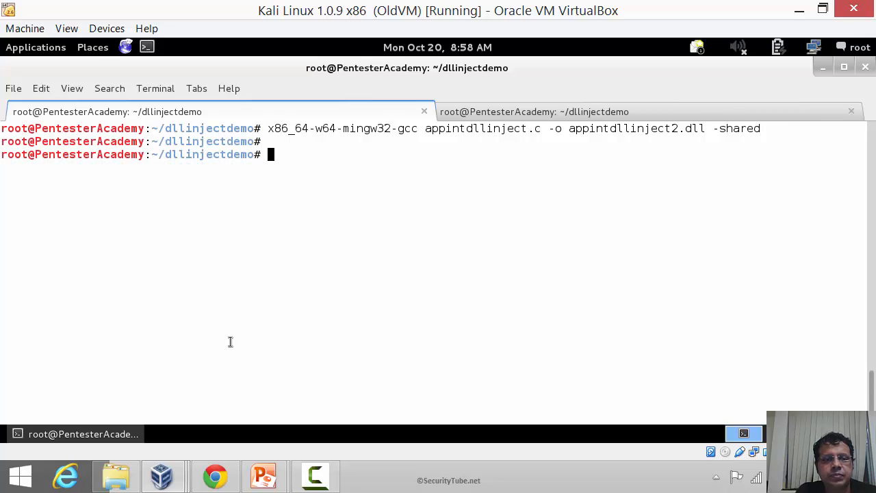
# Step: Check the DLL type with file * and serve the folder with python SimpleHTTPServer on port 80
pyautogui.write('file *')
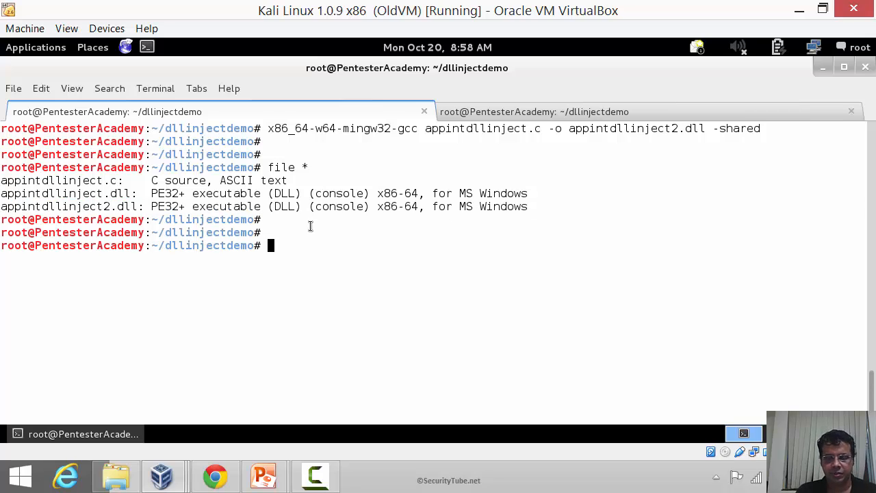
pyautogui.write('python -m SimpleHTTPServer 80')
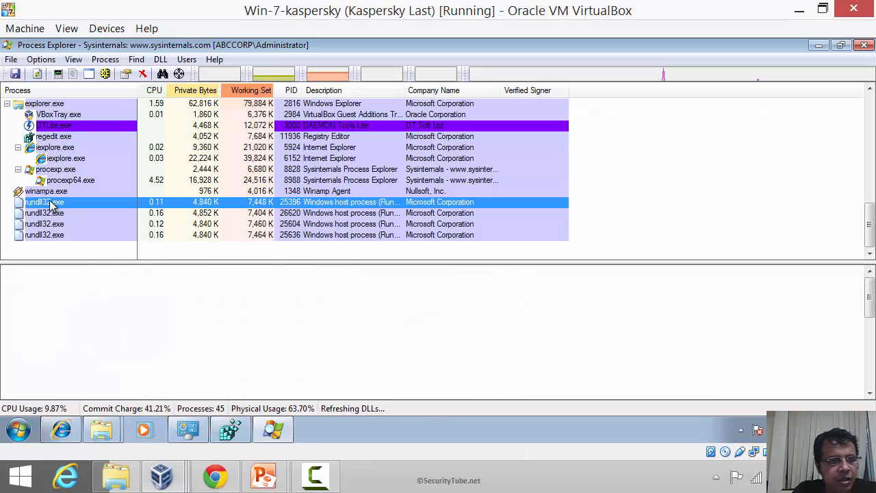
# Step: Kill the leftover rundll32.exe processes and list the remaining meterpreter sessions
pyautogui.rightClick(44, 203)
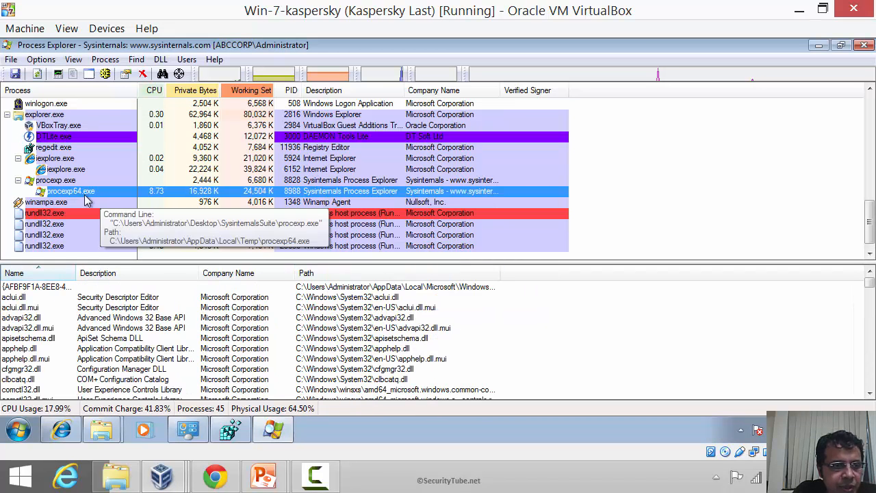
pyautogui.rightClick(43, 225)
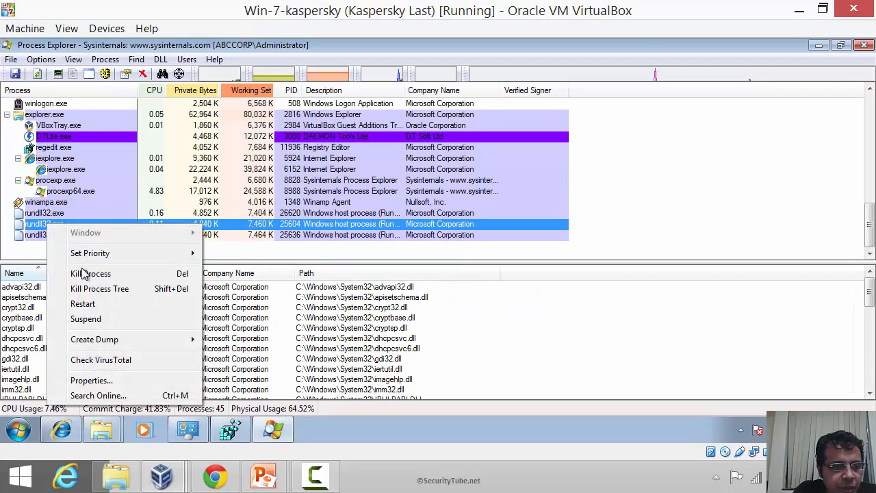
pyautogui.click(91, 274)
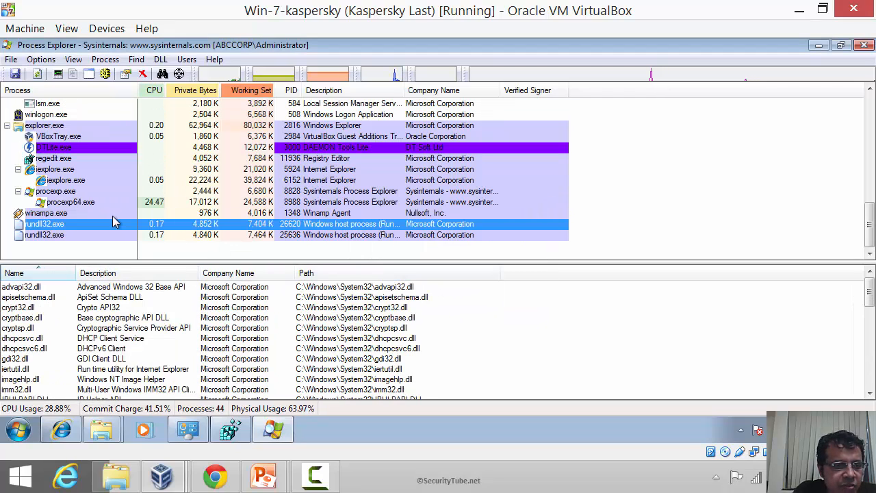
pyautogui.rightClick(44, 224)
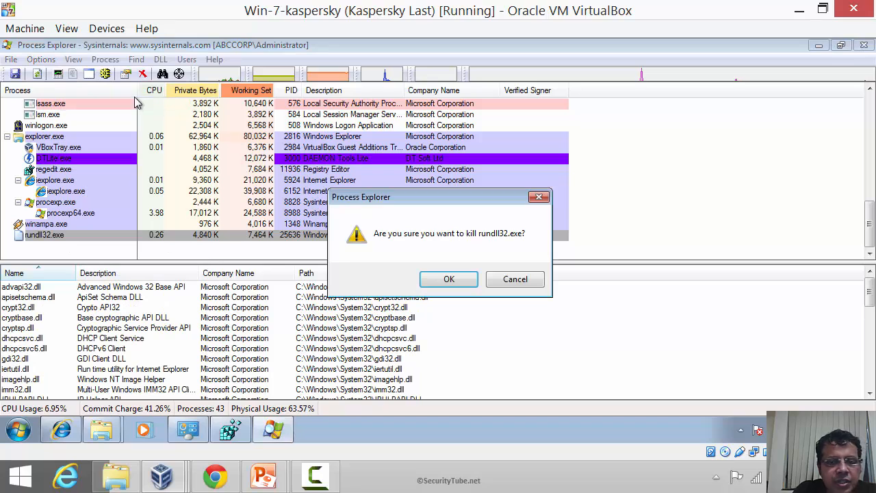
pyautogui.click(449, 279)
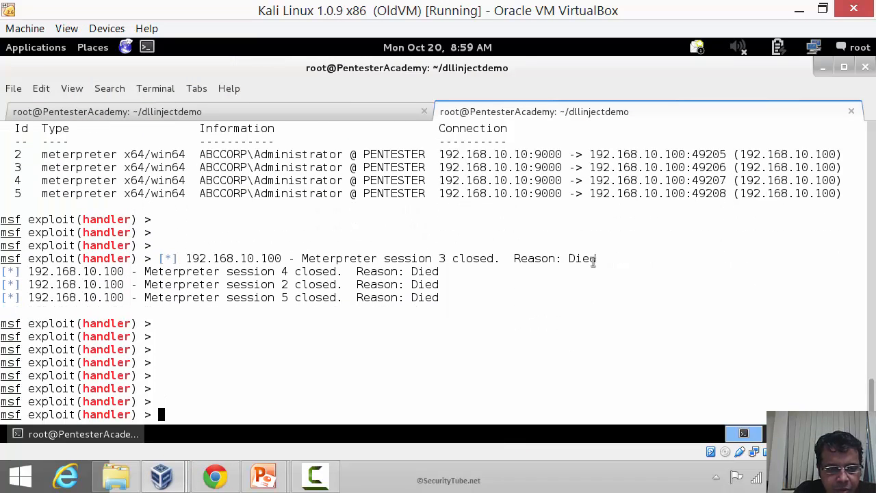
pyautogui.write('sessions -l')
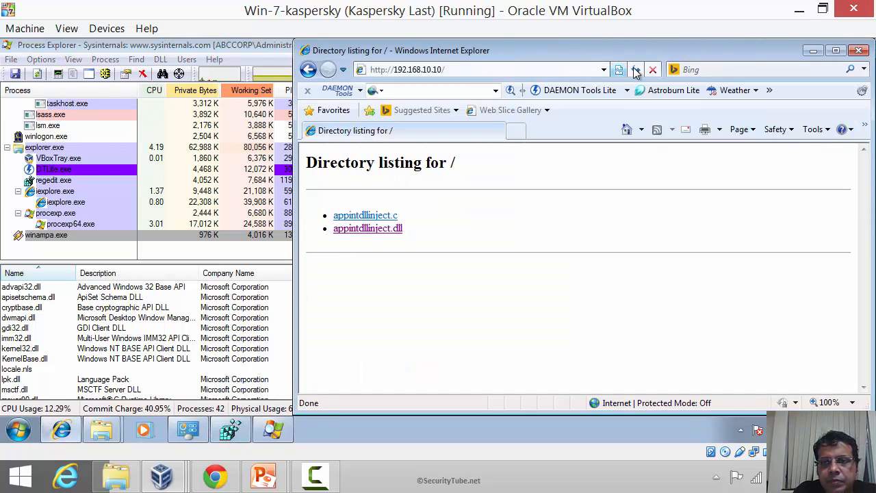
# Step: Download appintdllinject2.dll from the 192.168.10.10 listing and save it to C:\
pyautogui.click(635, 69)
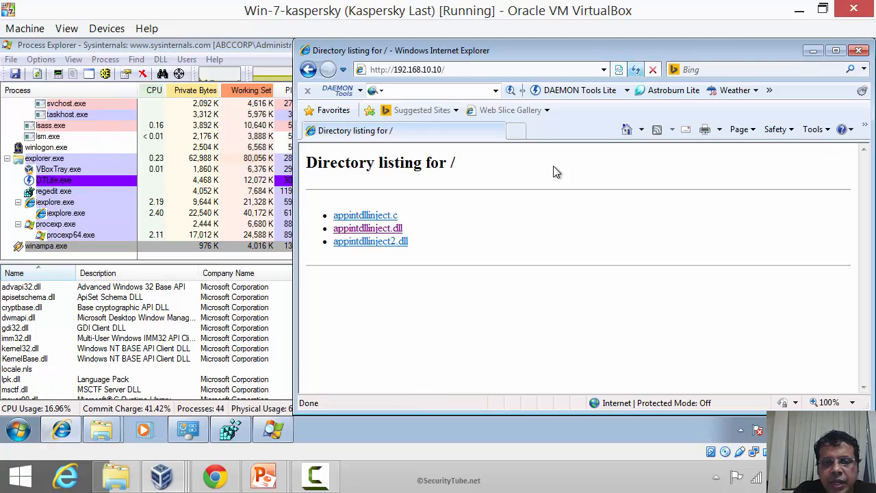
pyautogui.click(370, 241)
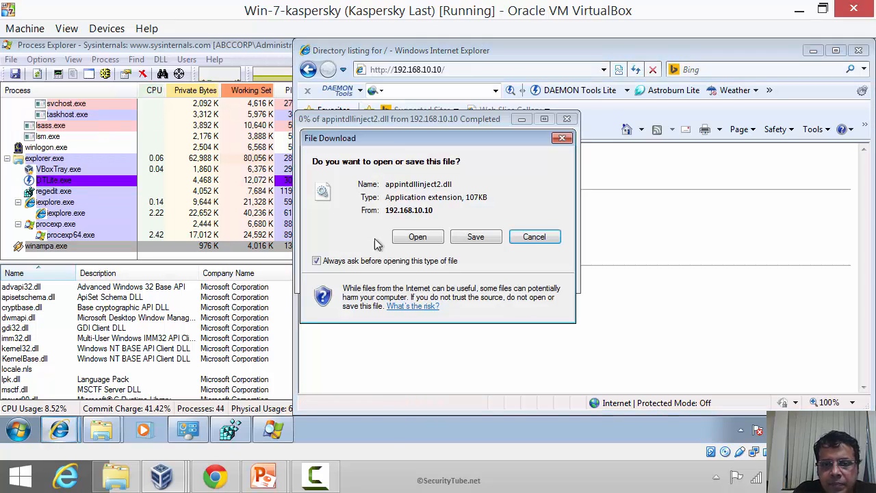
pyautogui.click(475, 235)
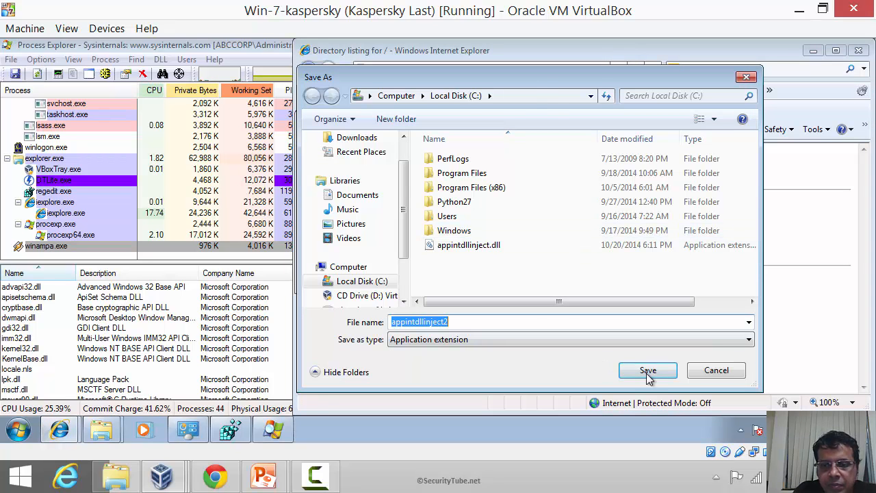
pyautogui.click(648, 370)
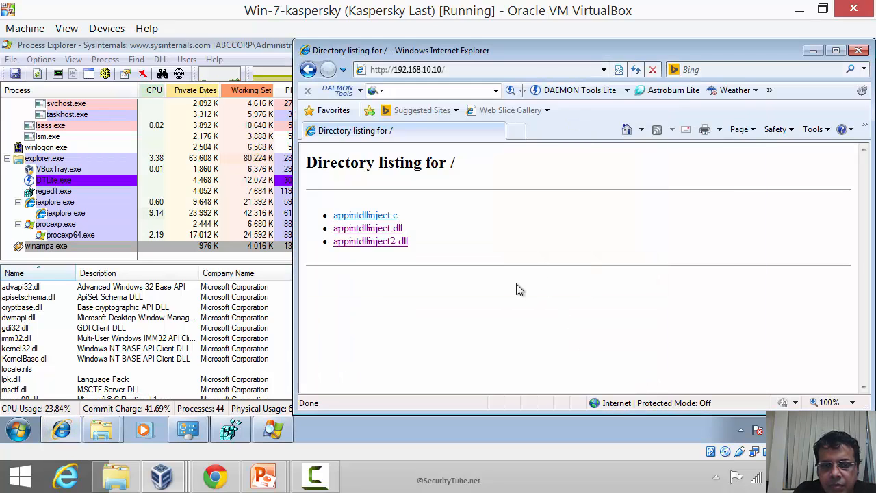
pyautogui.click(230, 430)
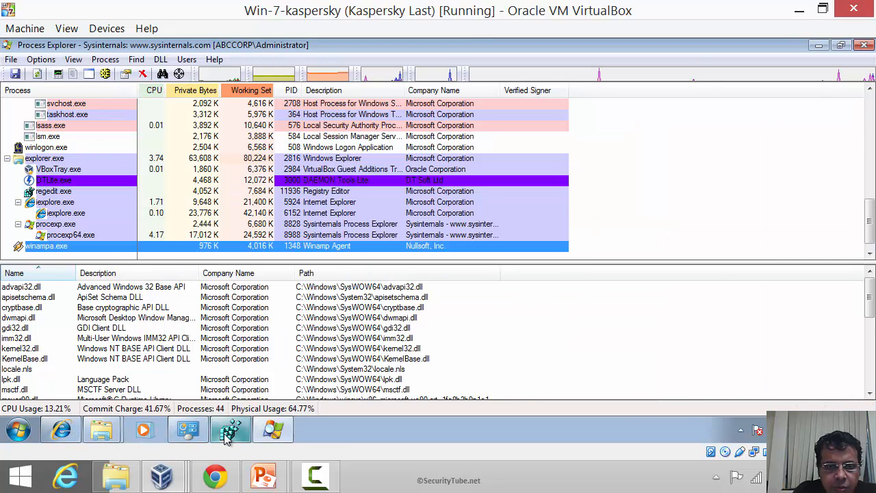
# Step: Set the AppInit_DLLs registry value to c:\appintdllinject2.dll
pyautogui.click(231, 429)
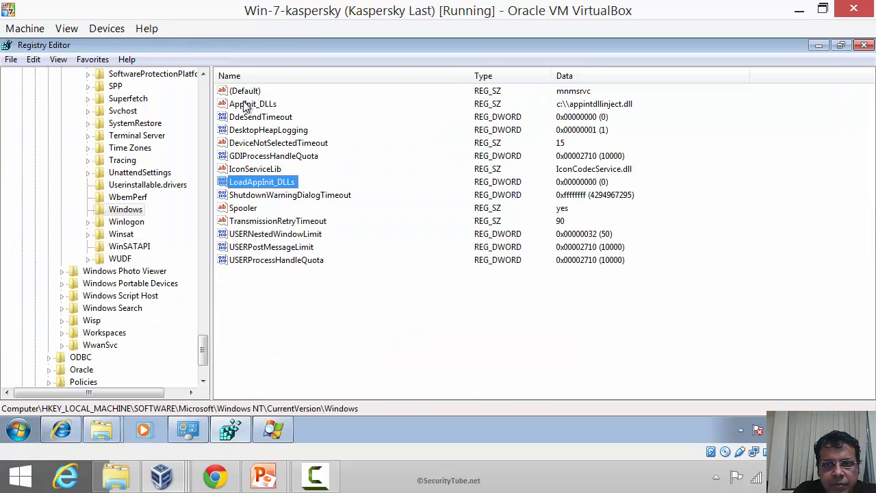
pyautogui.doubleClick(252, 104)
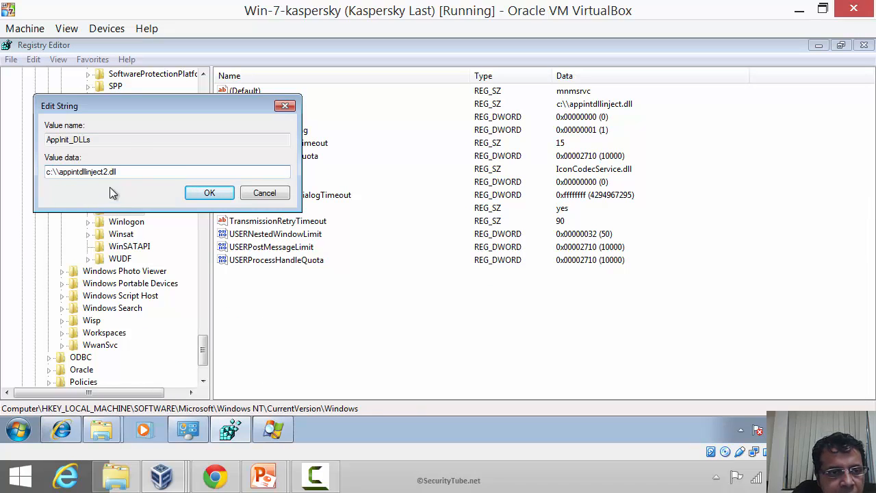
pyautogui.click(209, 191)
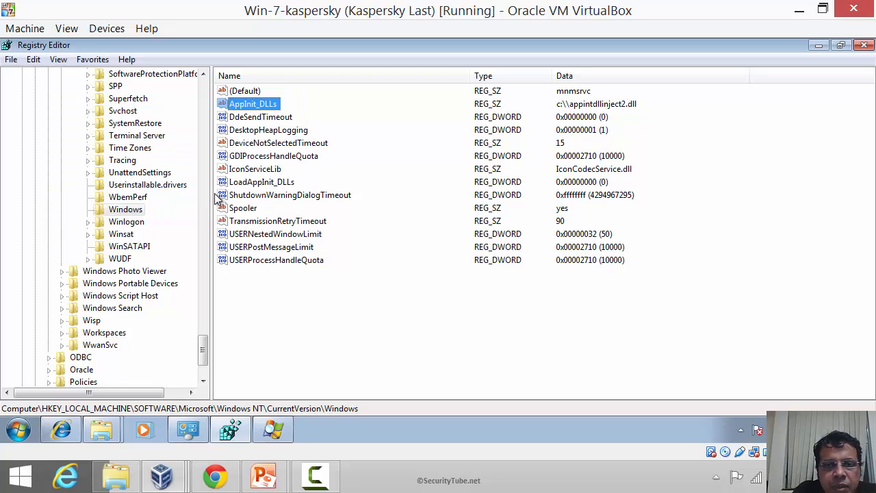
# Step: Set LoadAppInit_DLLs to 1 under Windows NT\CurrentVersion\Windows
pyautogui.doubleClick(262, 181)
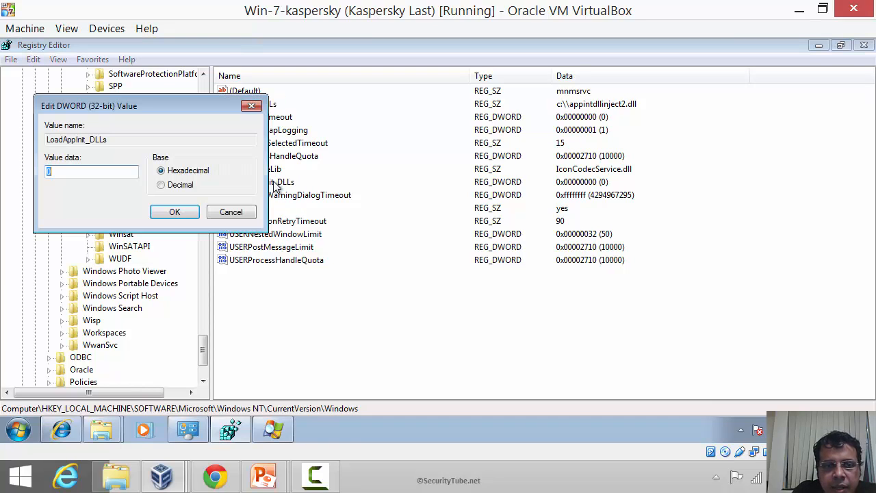
pyautogui.write('1')
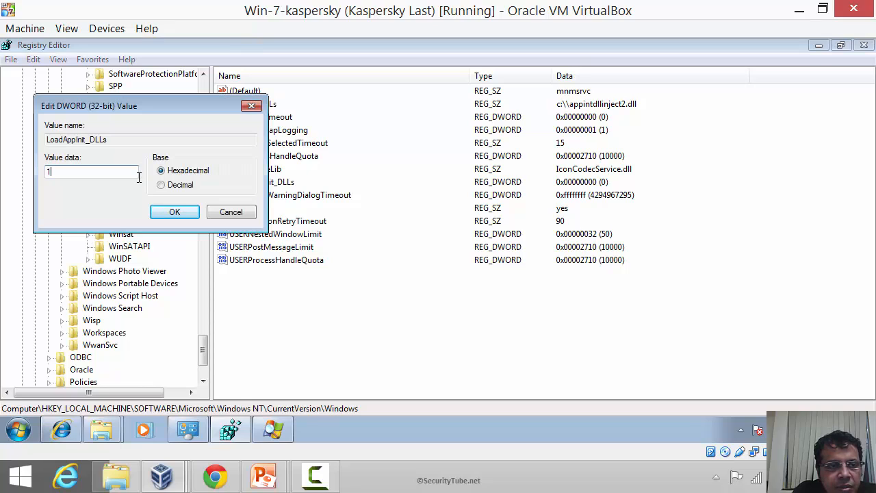
pyautogui.click(174, 211)
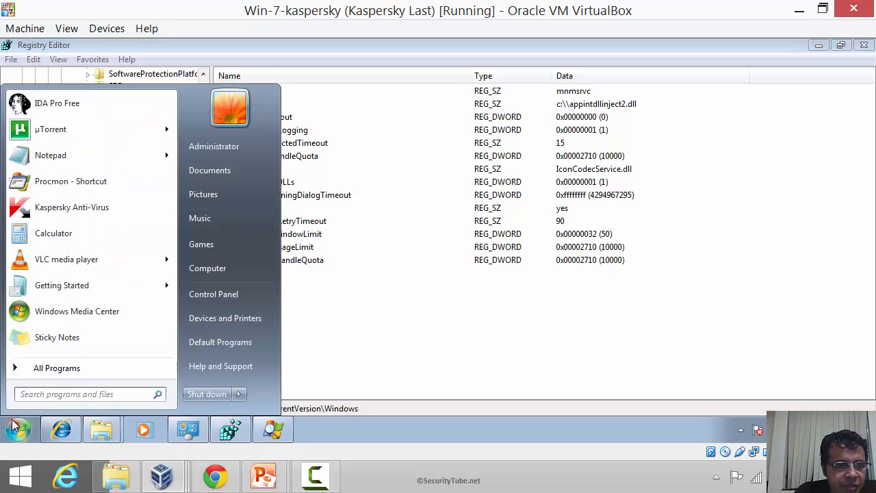
pyautogui.moveTo(52, 233)
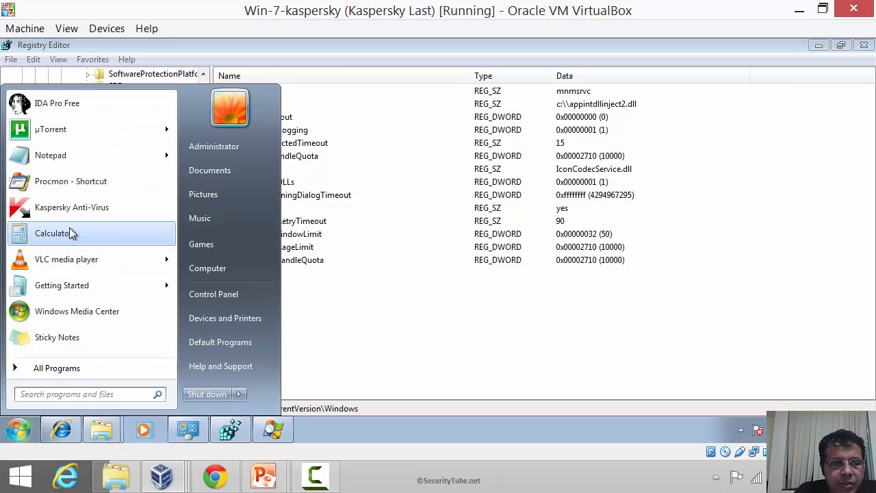
# Step: Launch a fresh Calculator from Start, move it aside and enter 8988
pyautogui.click(52, 233)
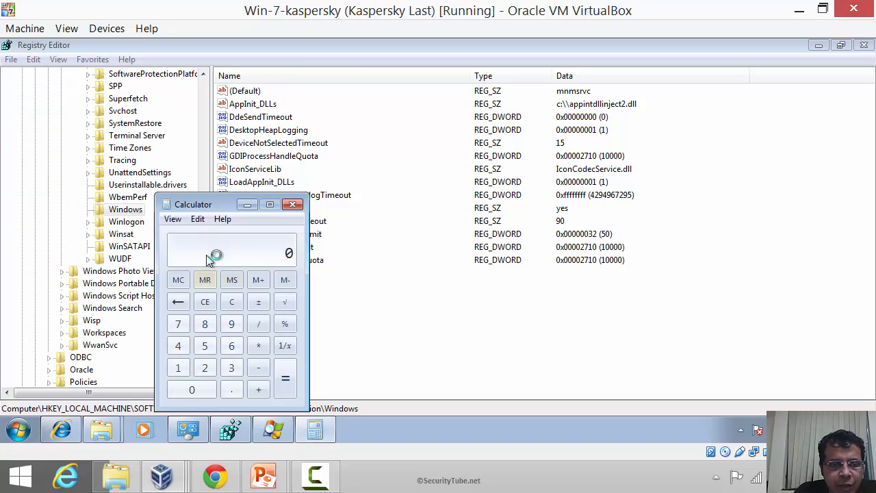
pyautogui.moveTo(193, 204); pyautogui.dragTo(215, 129)
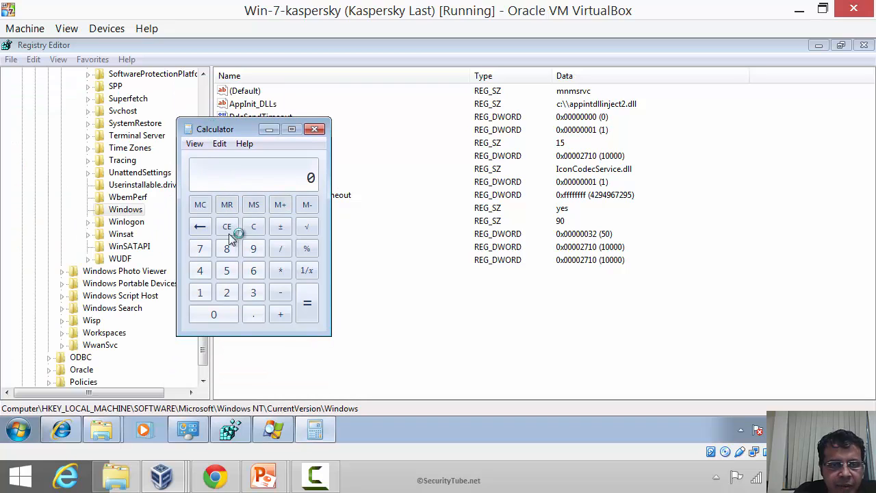
pyautogui.click(227, 248)
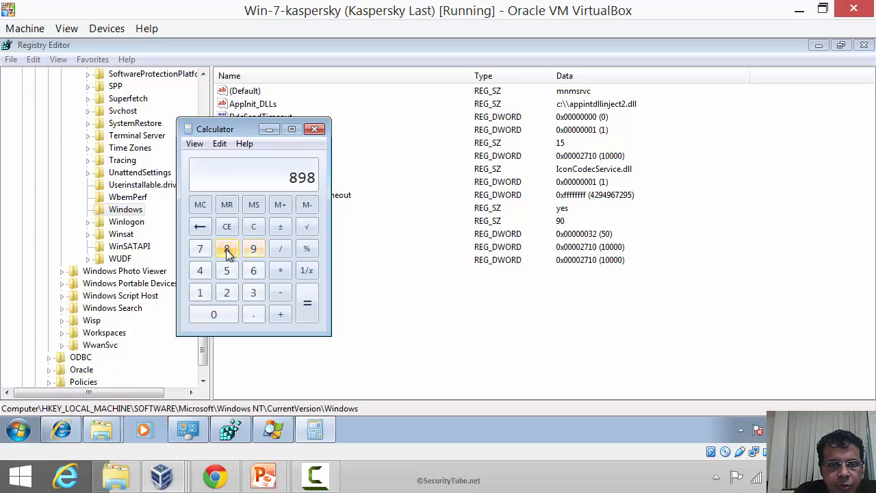
pyautogui.press('alt+tab')
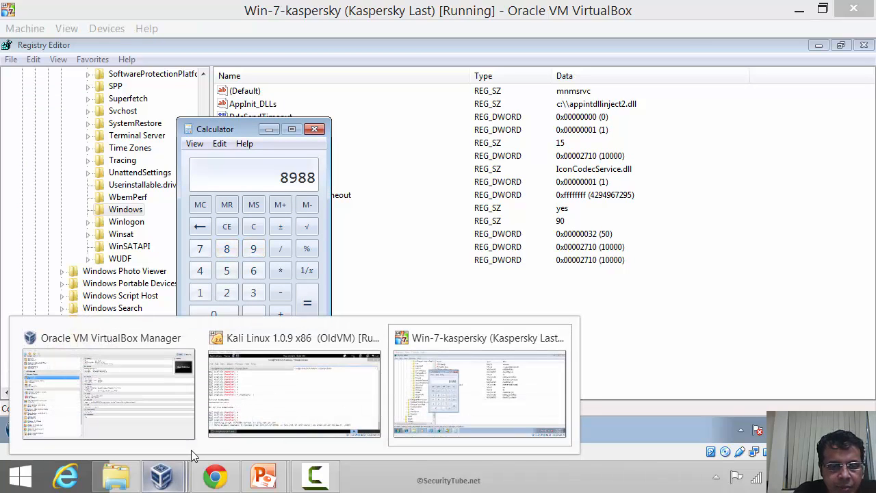
# Step: Check Meterpreter session 6 from 192.168.10.100 in Kali, then return to the Win-7 VM
pyautogui.click(293, 337)
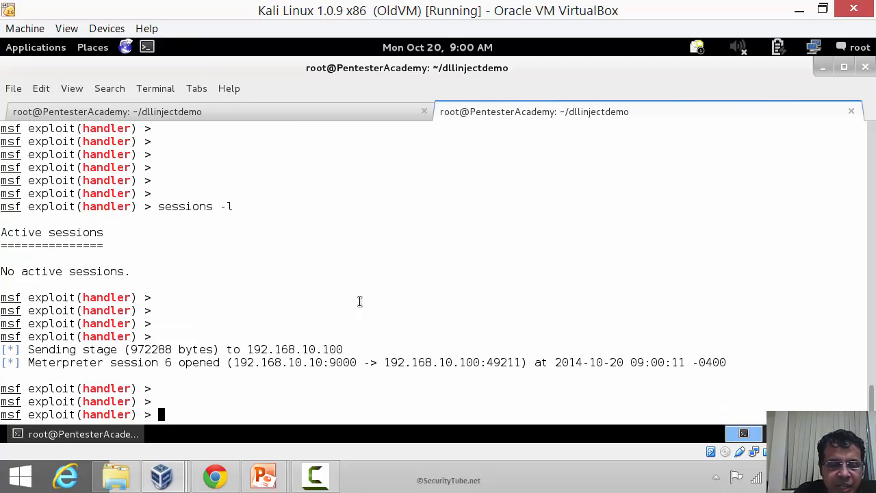
pyautogui.click(163, 475)
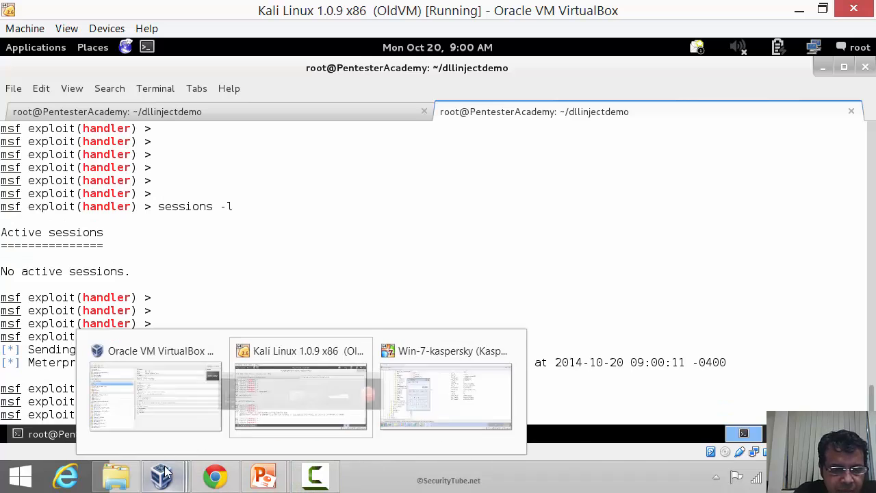
pyautogui.click(445, 351)
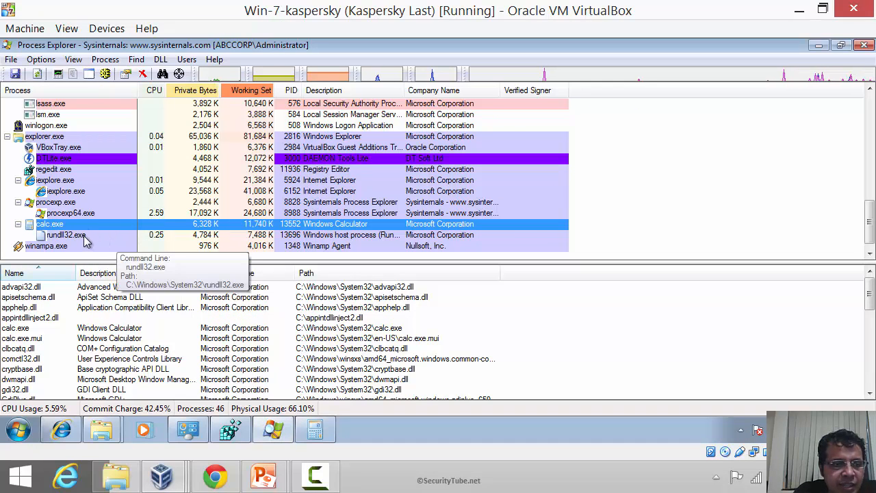
# Step: Verify appintdllinject2.dll is loaded in calc.exe and its rundll32.exe child
pyautogui.click(66, 236)
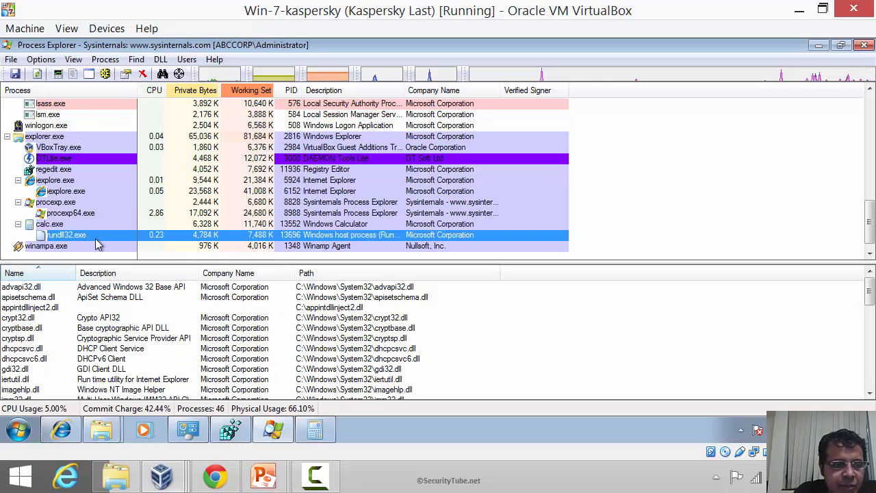
pyautogui.moveTo(66, 235)
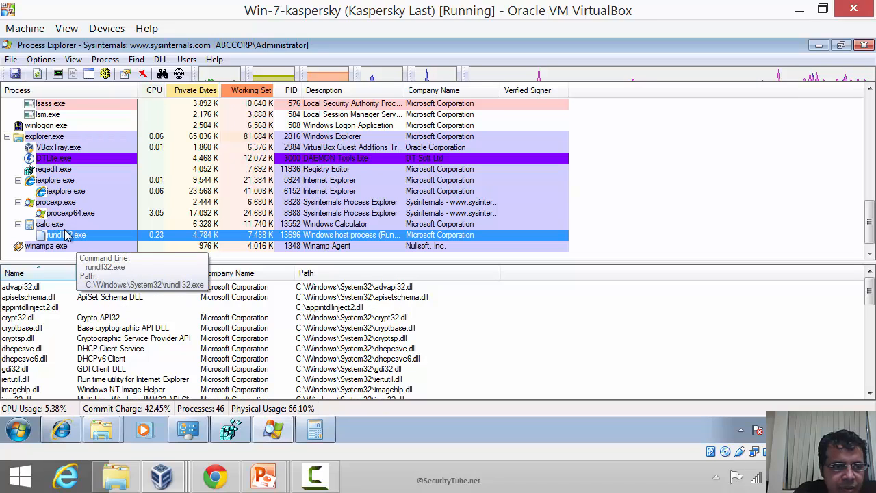
pyautogui.click(49, 225)
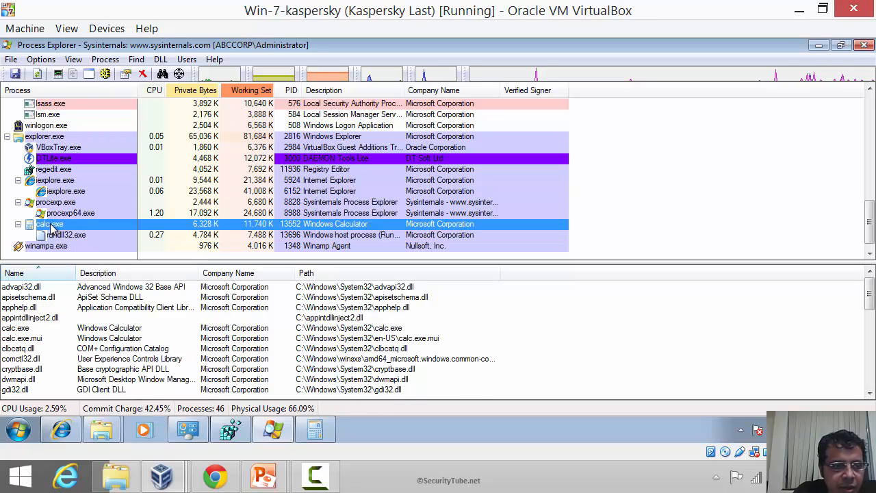
pyautogui.click(30, 318)
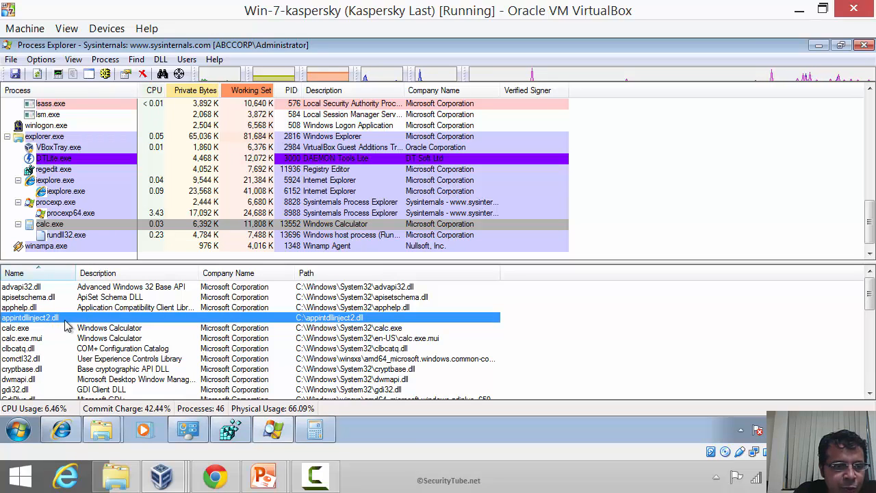
pyautogui.click(66, 235)
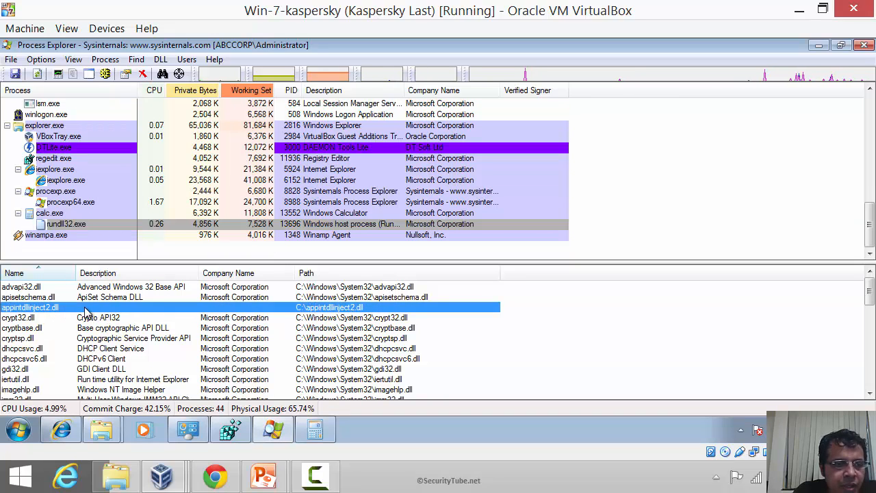
pyautogui.click(65, 224)
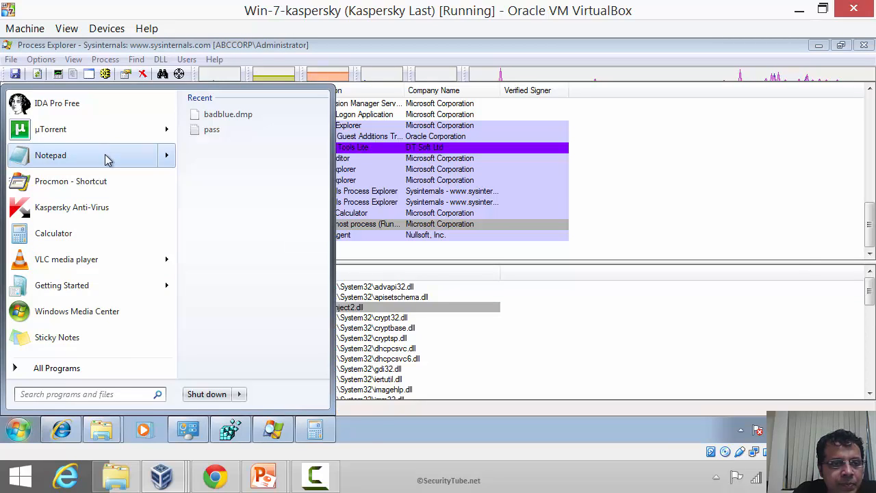
# Step: Launch Notepad to spawn its own rundll32.exe child, then return to the PowerPoint slide show
pyautogui.click(50, 155)
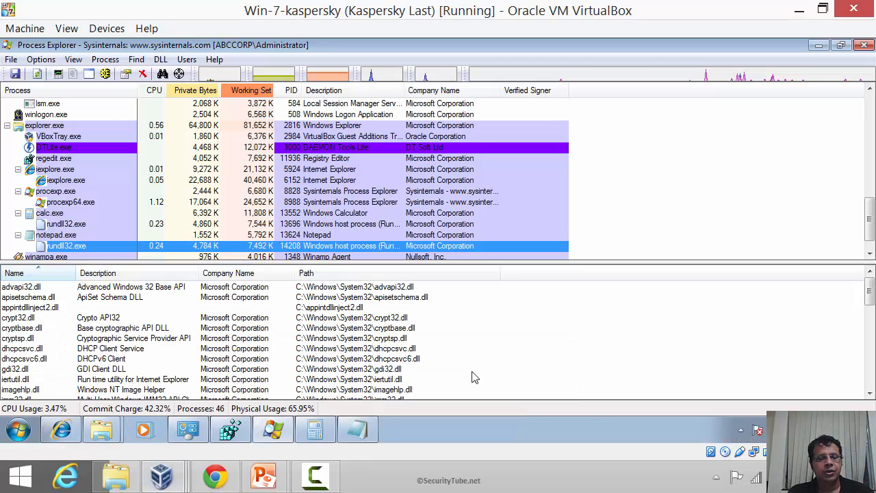
pyautogui.moveTo(264, 476)
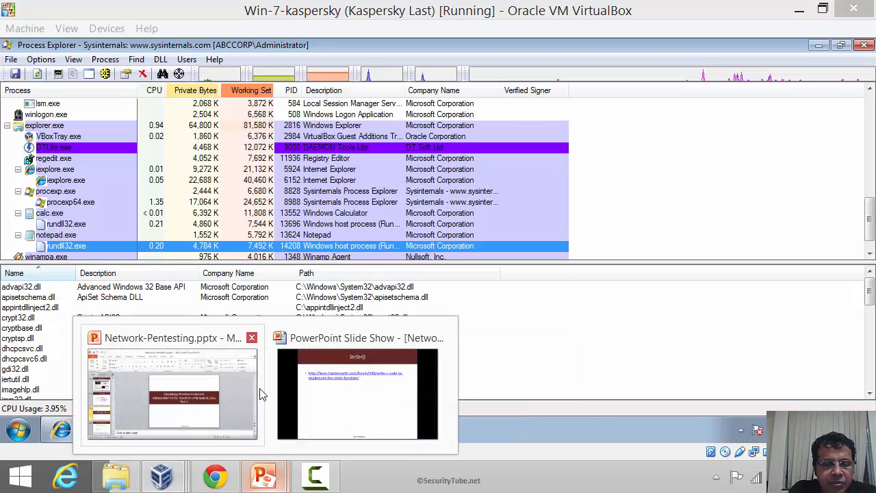
pyautogui.click(359, 394)
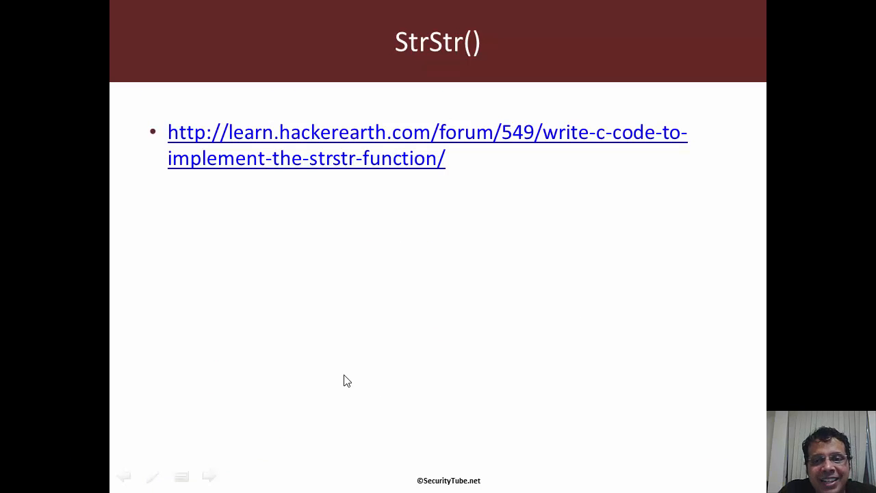